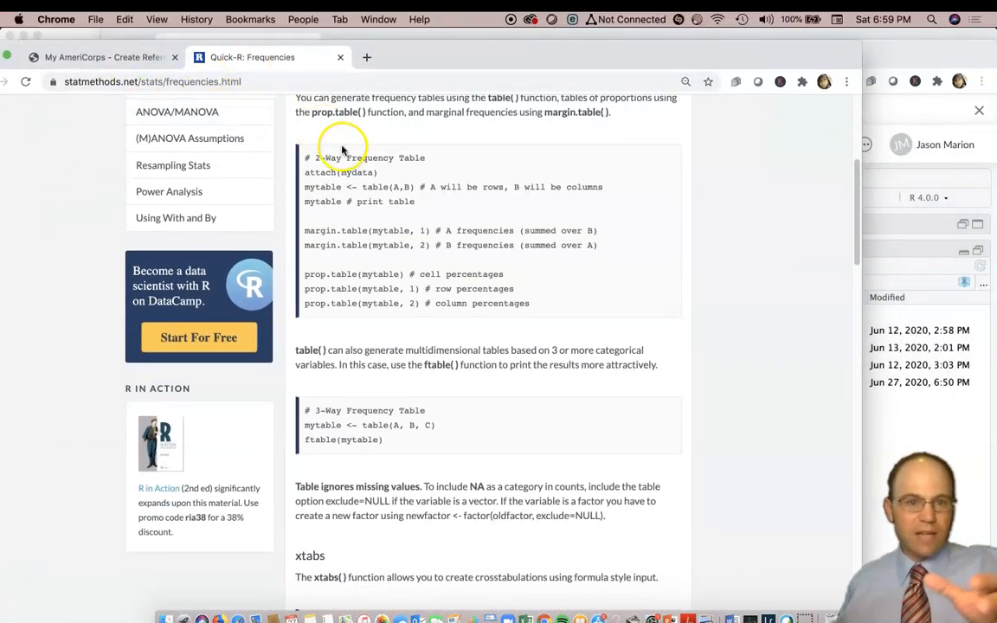
{"action": "mouse_move", "coordinate": [400, 62]}
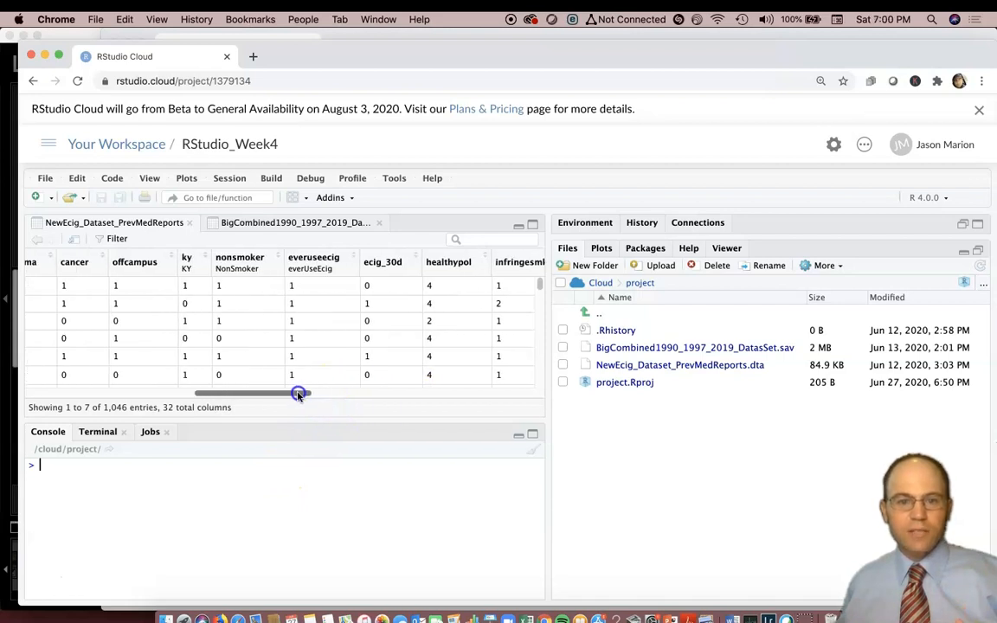
{"action": "left_click_drag", "start_coordinate": [298, 393], "coordinate": [359, 394]}
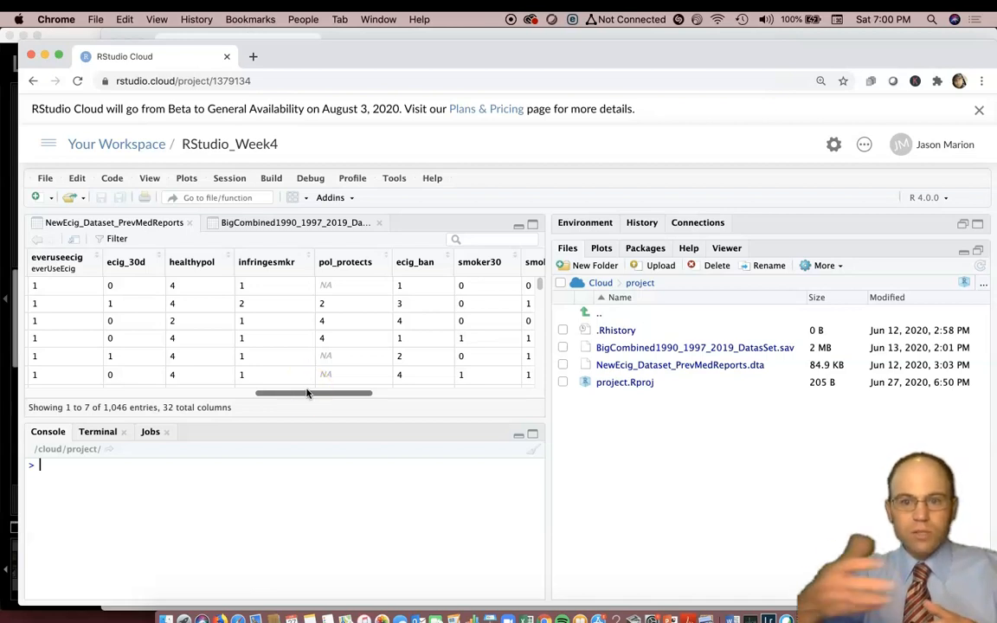
Attach NewEcig_Dataset_PrevMedReports in the console, listing masked variables like age and smoker30.
{"action": "type", "text": "attac"}
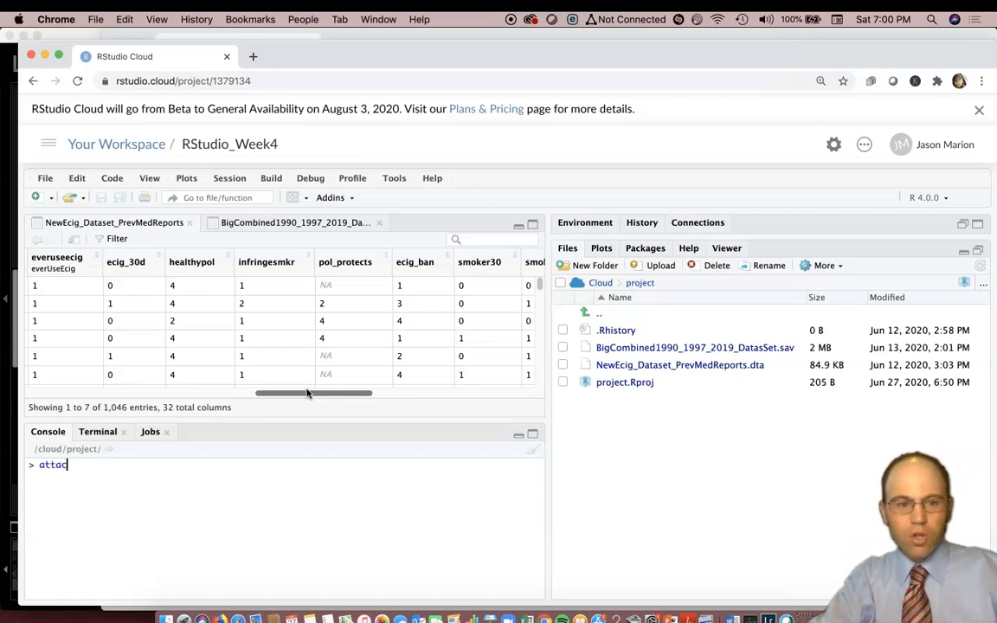
{"action": "type", "text": "("}
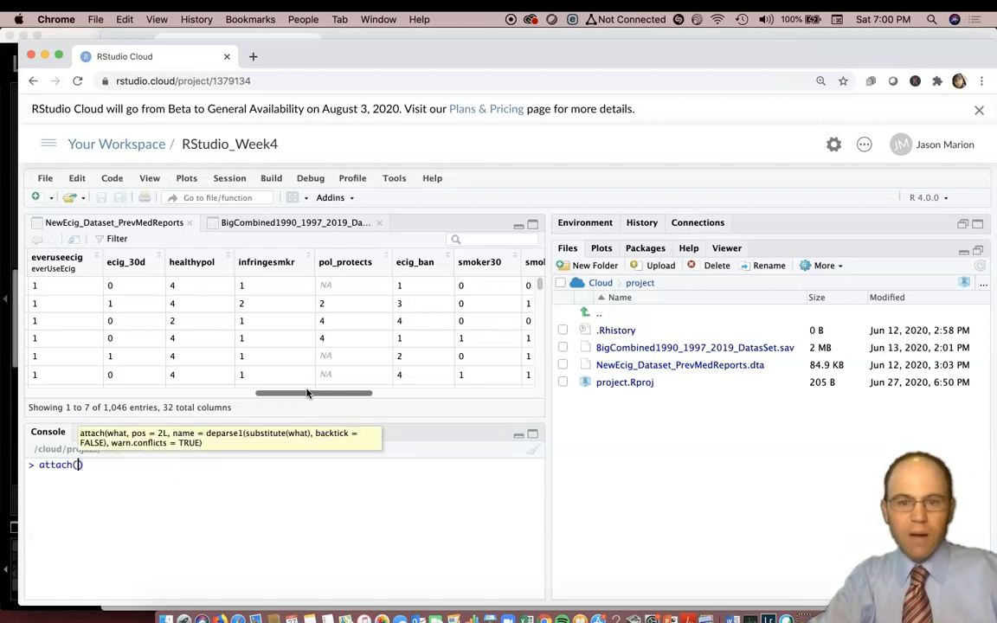
{"action": "type", "text": "NewE"}
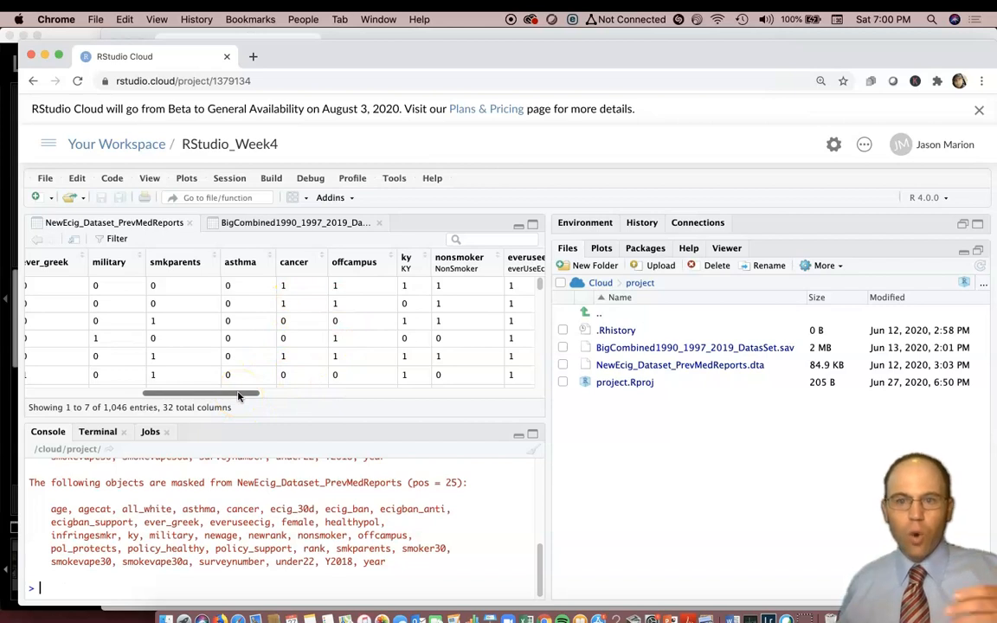
{"action": "left_click_drag", "start_coordinate": [240, 395], "coordinate": [360, 395]}
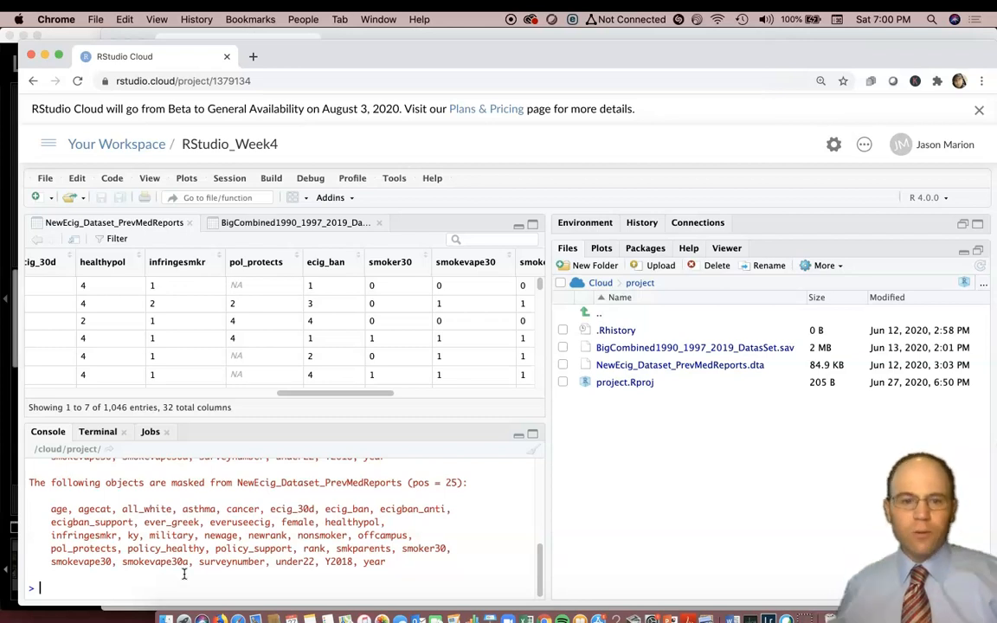
{"action": "double_click", "coordinate": [289, 509]}
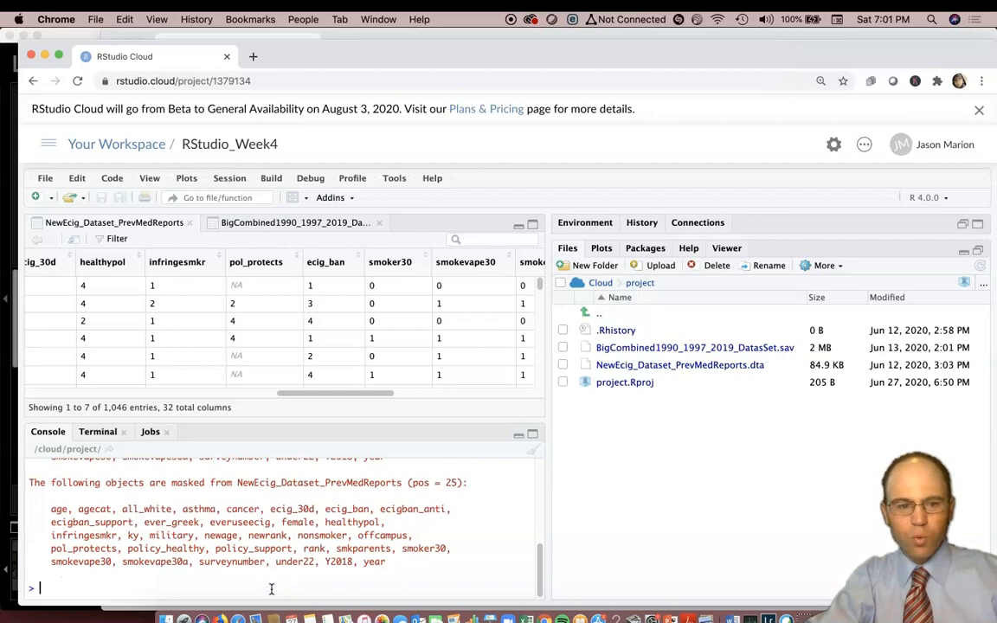
Run ecigtable <- table(ecig_30d), picking ecig_30d from autocomplete.
{"action": "type", "text": "table"}
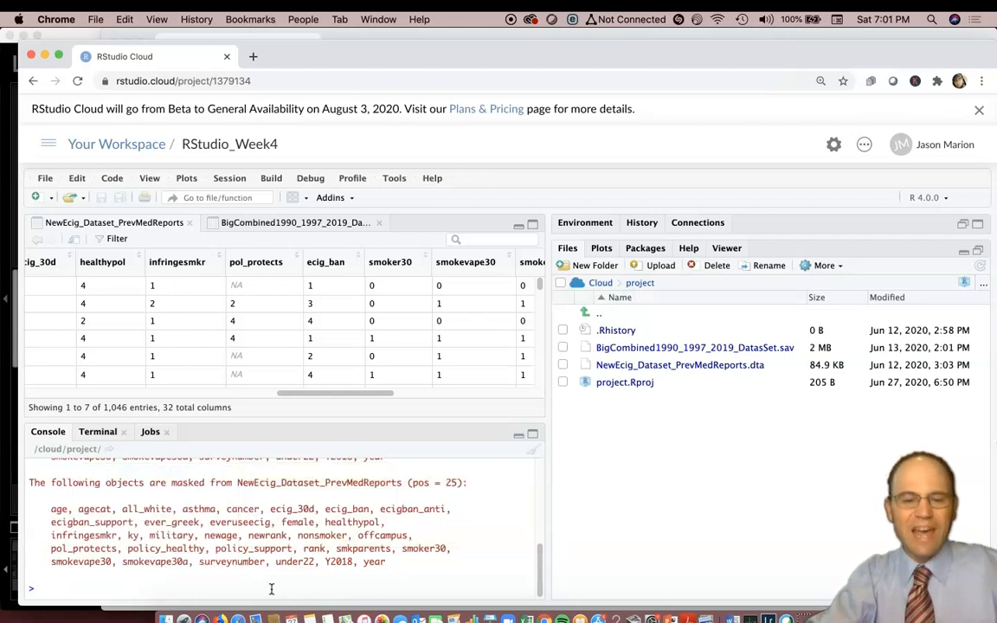
{"action": "type", "text": "ecigtable"}
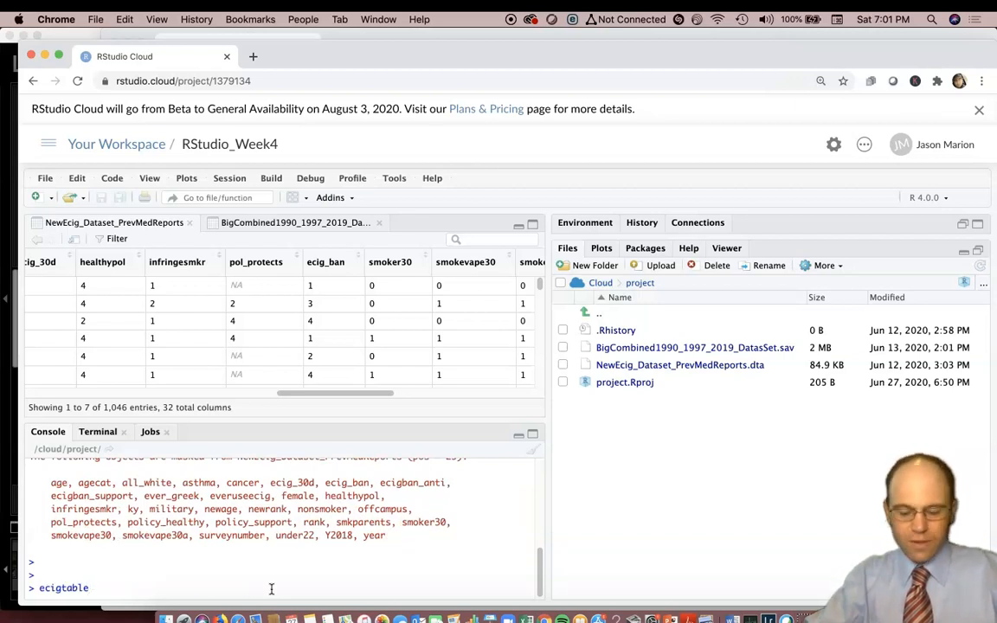
{"action": "type", "text": "<-"}
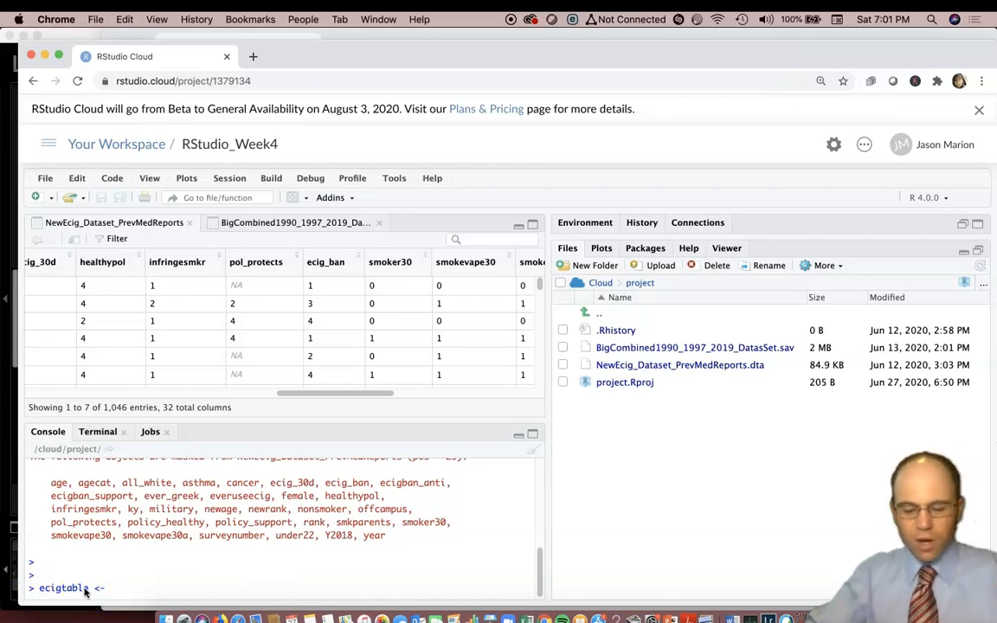
{"action": "type", "text": "table("}
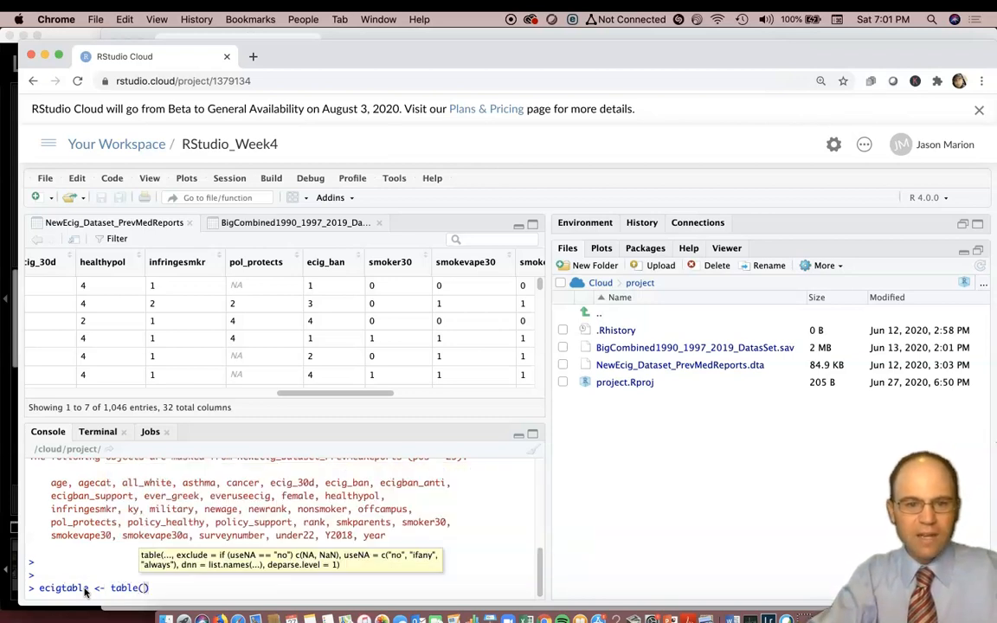
{"action": "type", "text": "ecig"}
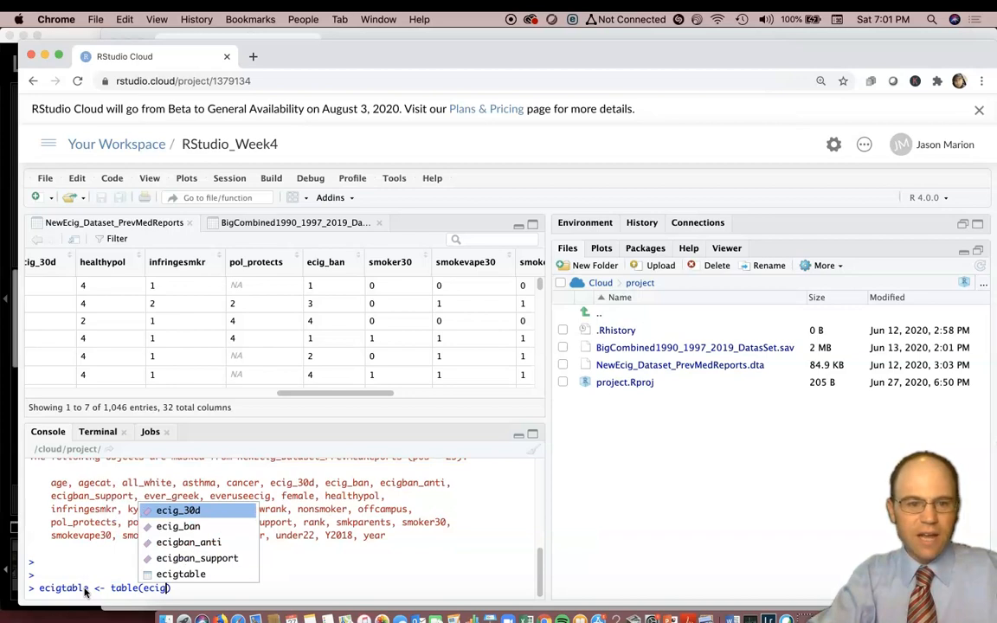
{"action": "left_click", "coordinate": [177, 510]}
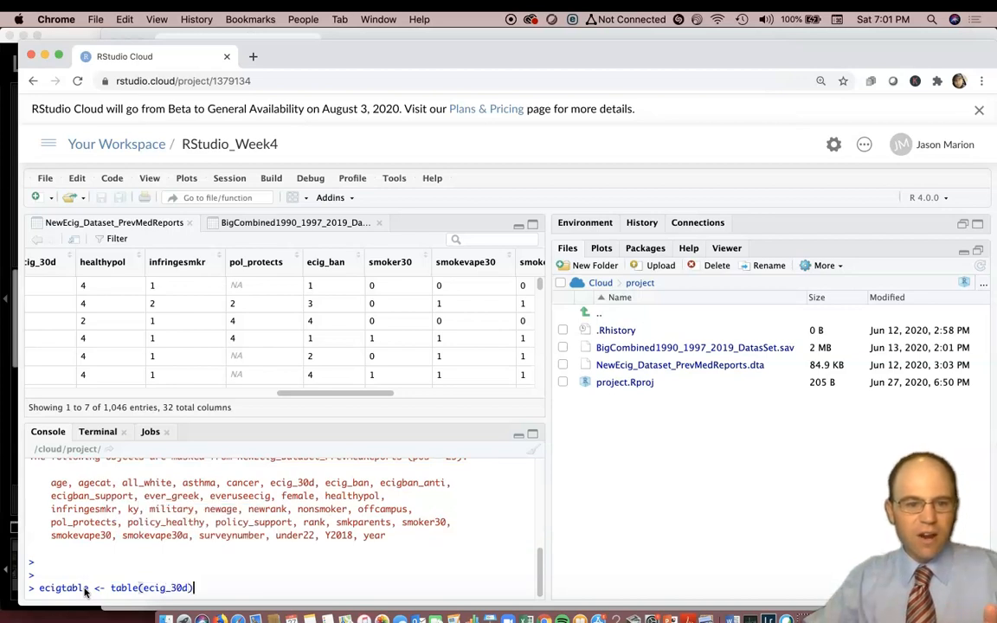
{"action": "key", "text": "Return"}
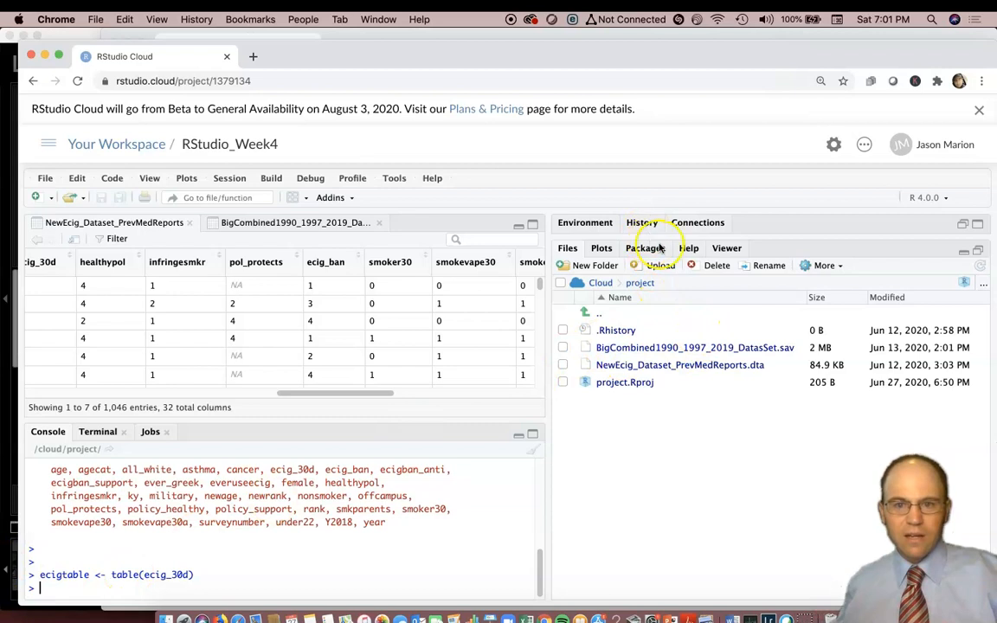
Check ecigtable in the Environment pane and print it: 773 for 0, 234 for 1.
{"action": "left_click", "coordinate": [585, 222]}
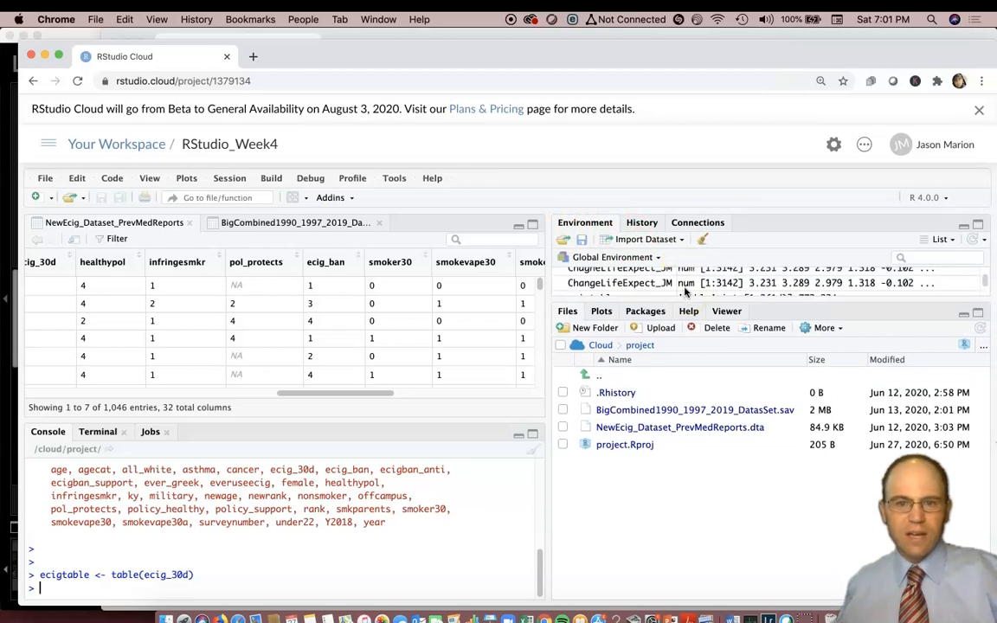
{"action": "scroll", "scroll_direction": "down", "scroll_amount": 3}
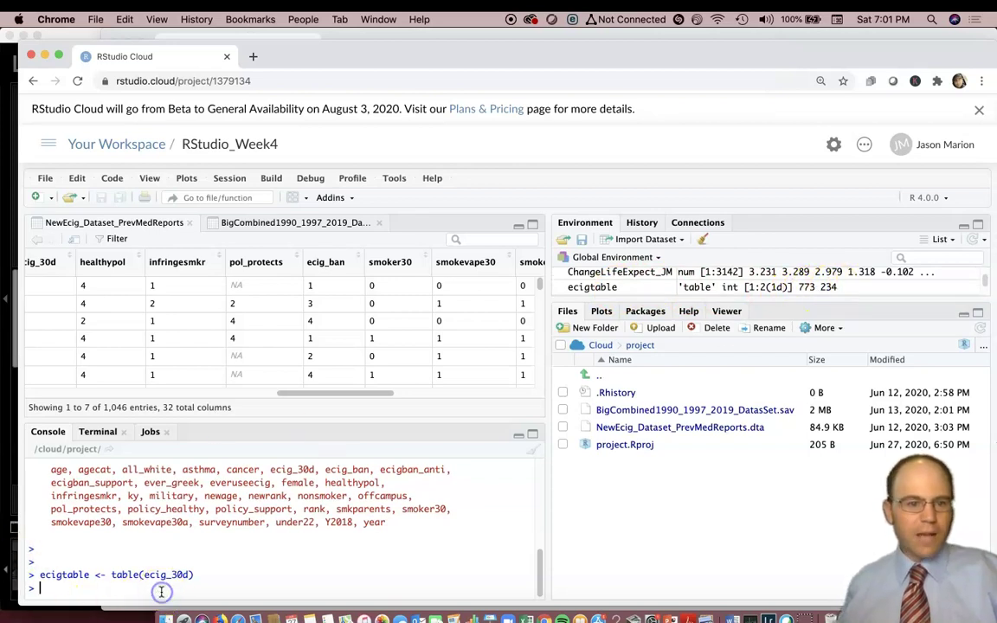
{"action": "type", "text": "ecigtable"}
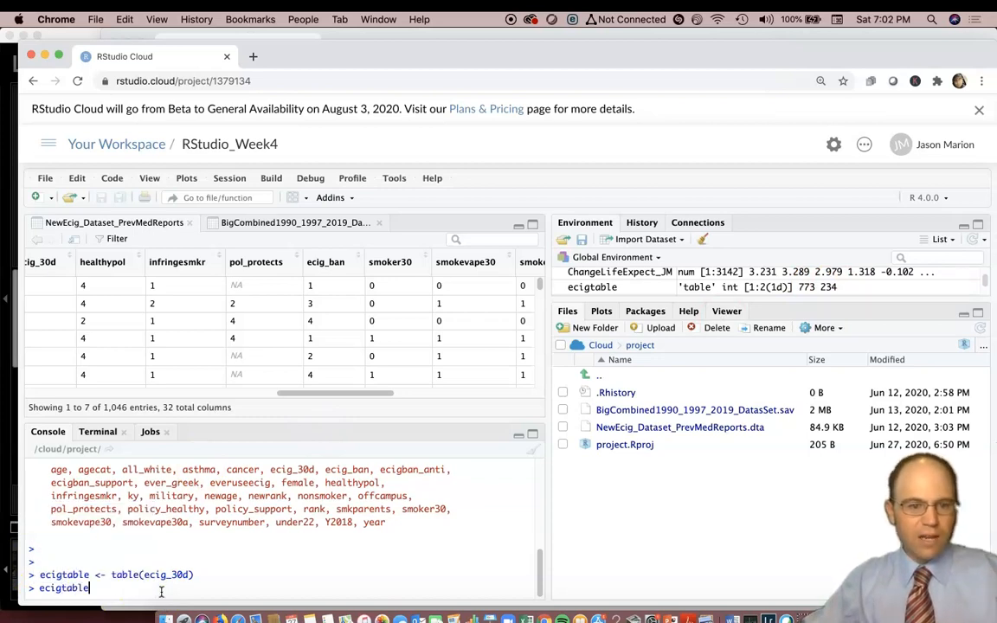
{"action": "key", "text": "Return"}
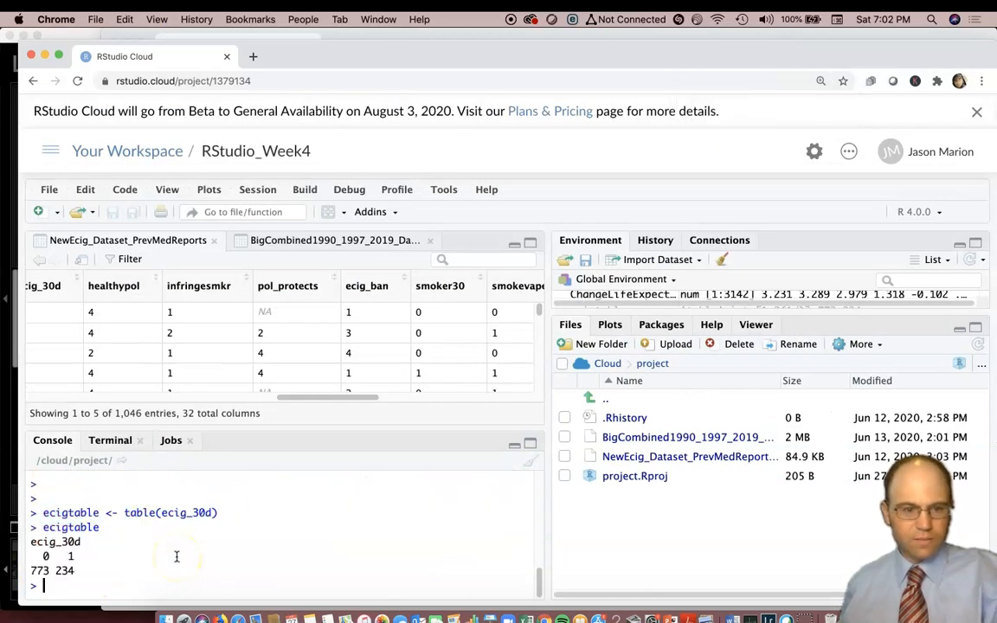
Discard a stray console line and enter newtable <- table(ecig_30d, year).
{"action": "scroll", "scroll_direction": "down", "scroll_amount": 3}
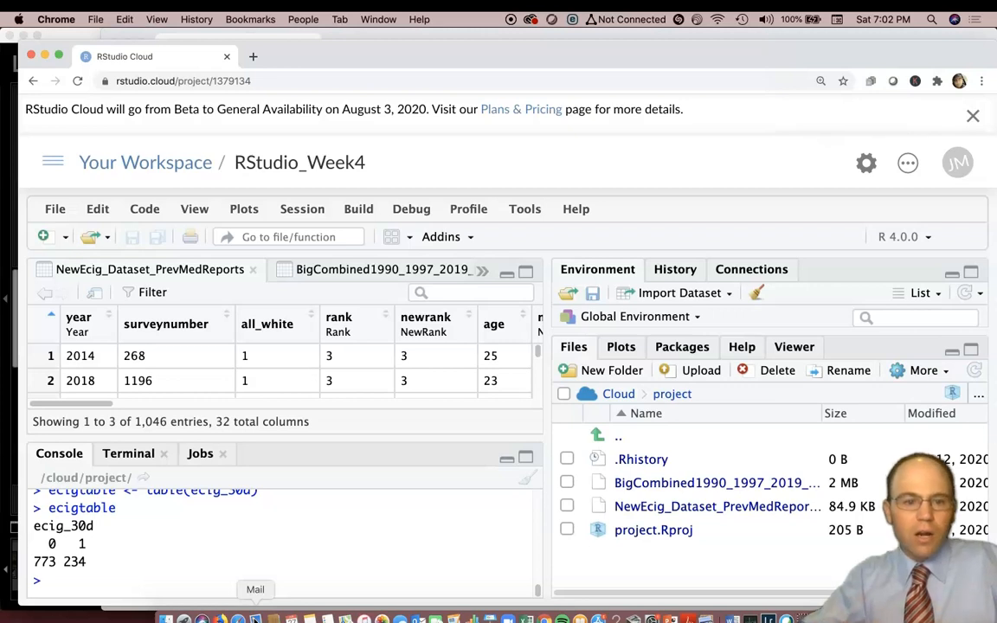
{"action": "type", "text": "ecig_30d"}
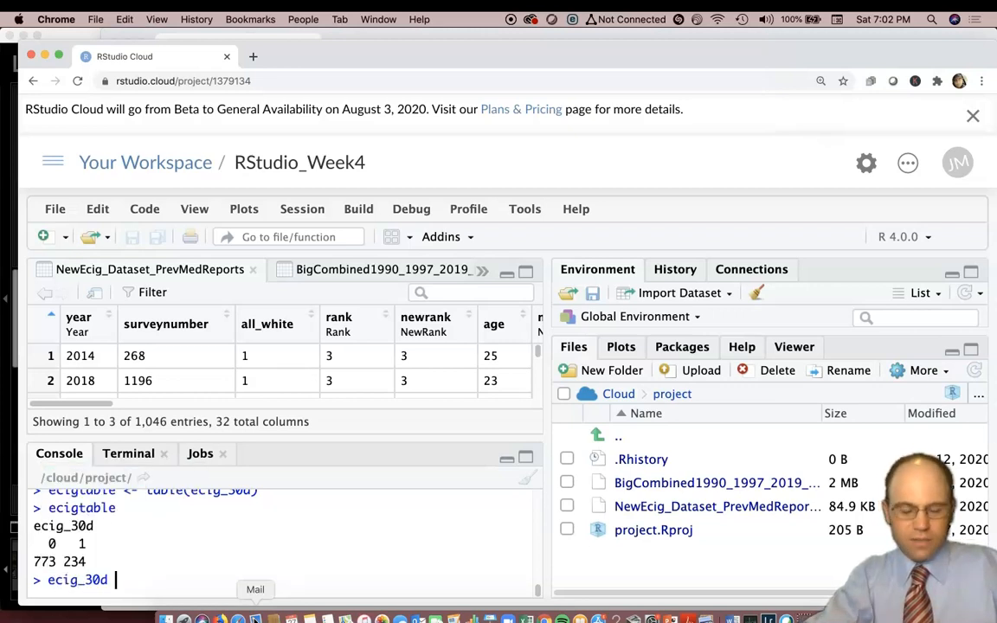
{"action": "key", "text": "Return"}
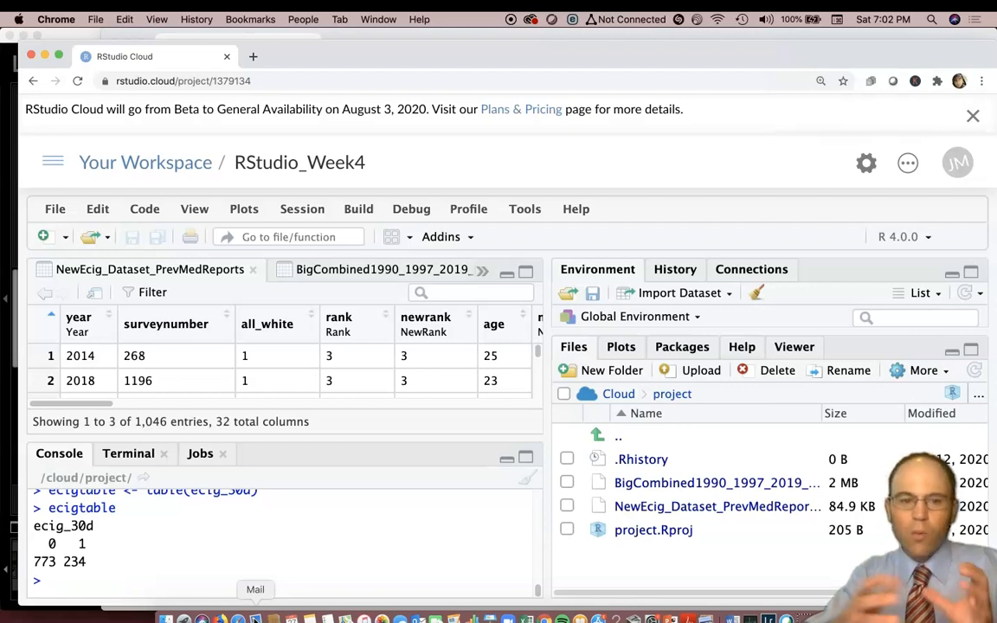
{"action": "type", "text": "t"}
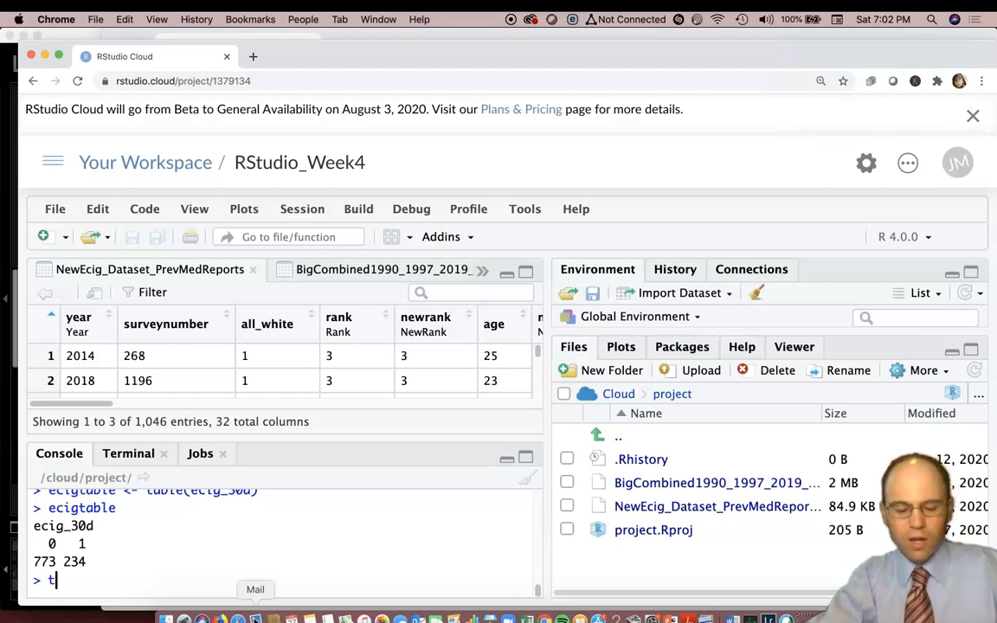
{"action": "type", "text": "newtable <-"}
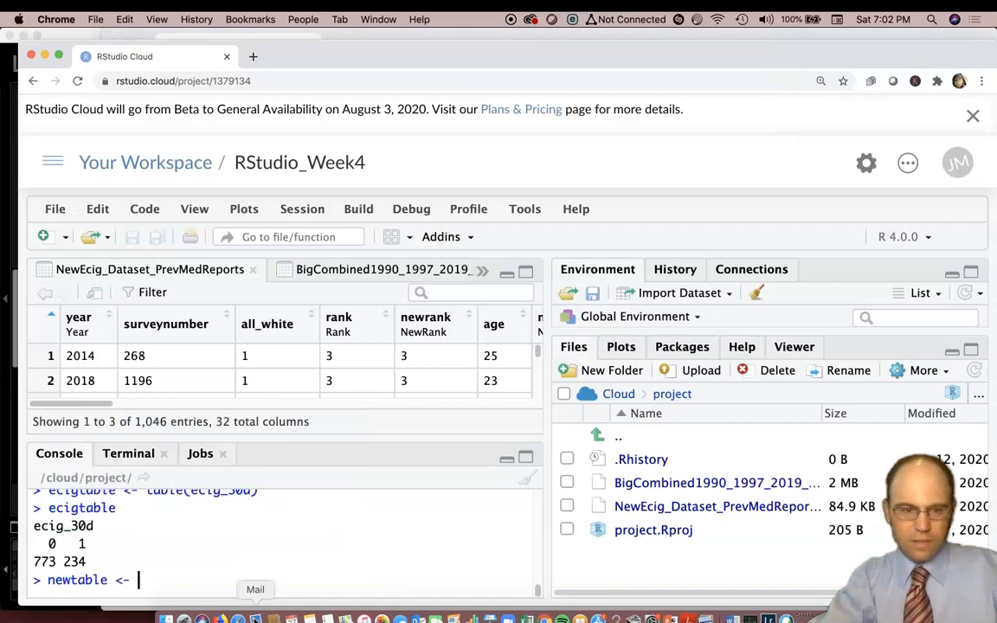
{"action": "type", "text": "()"}
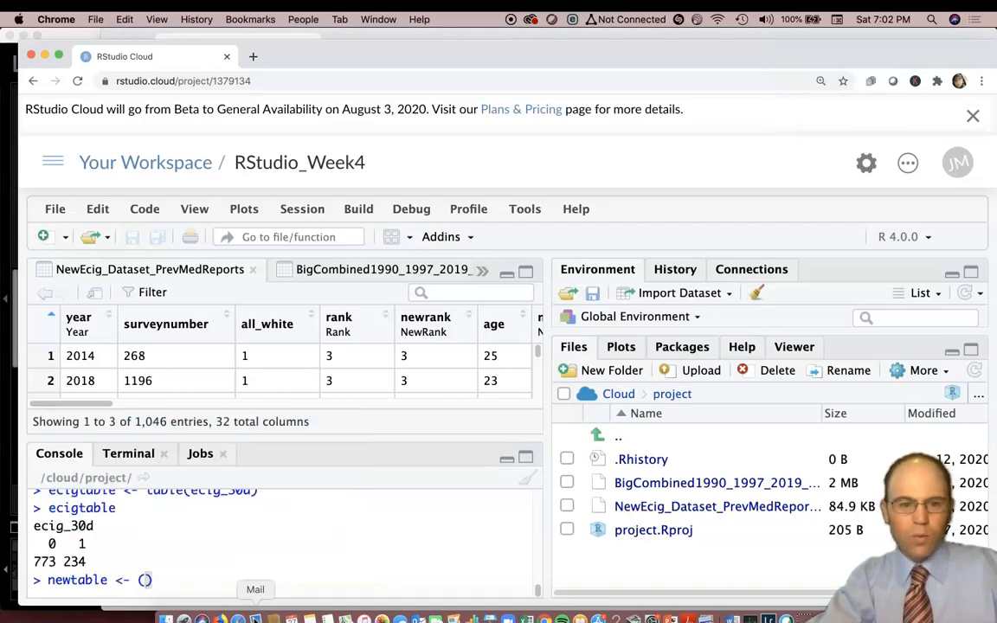
{"action": "type", "text": "table("}
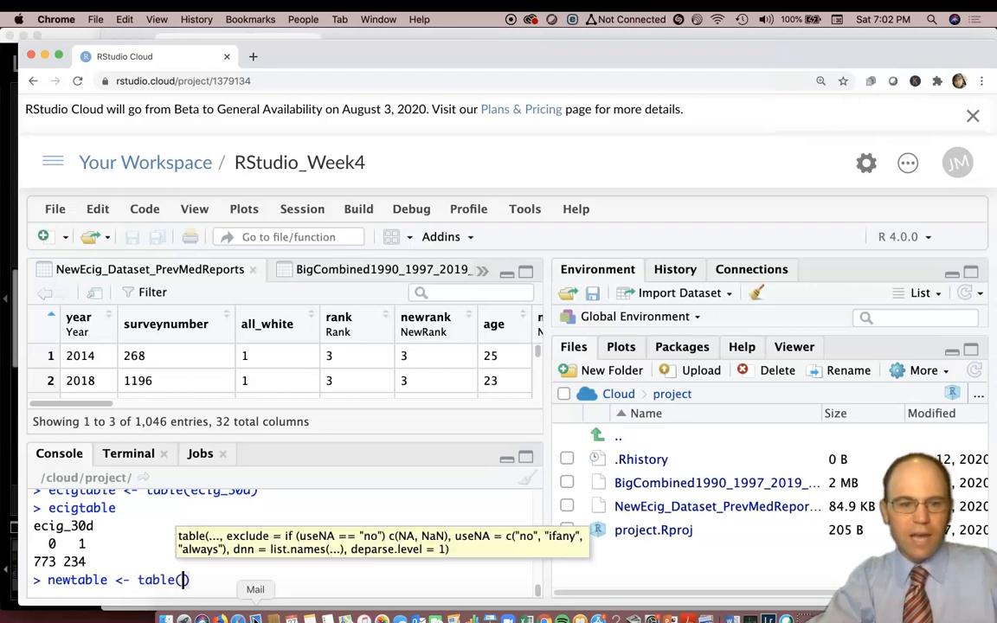
{"action": "type", "text": "eci"}
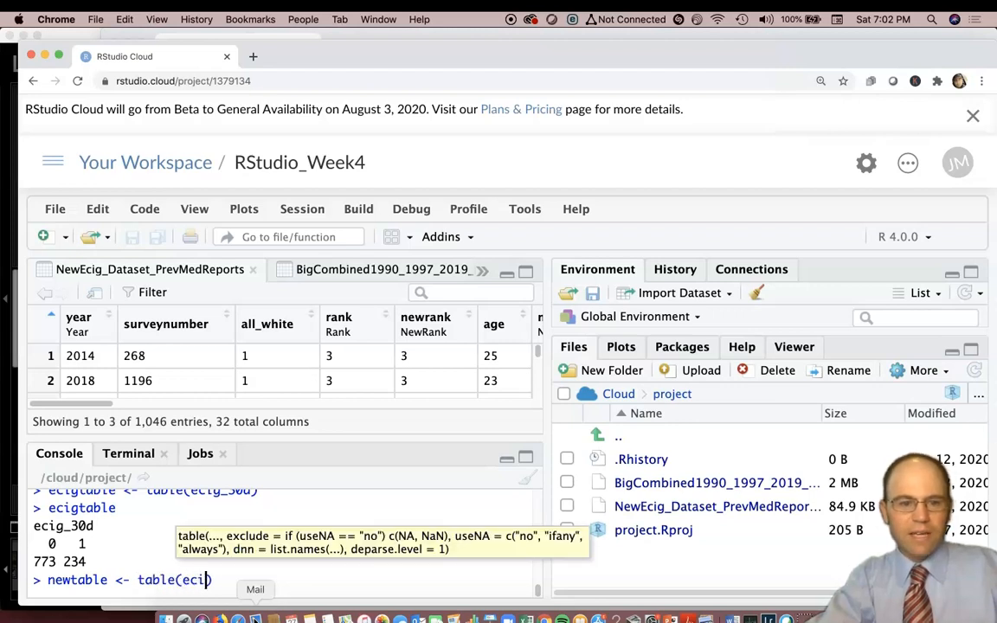
{"action": "type", "text": "g_30d)"}
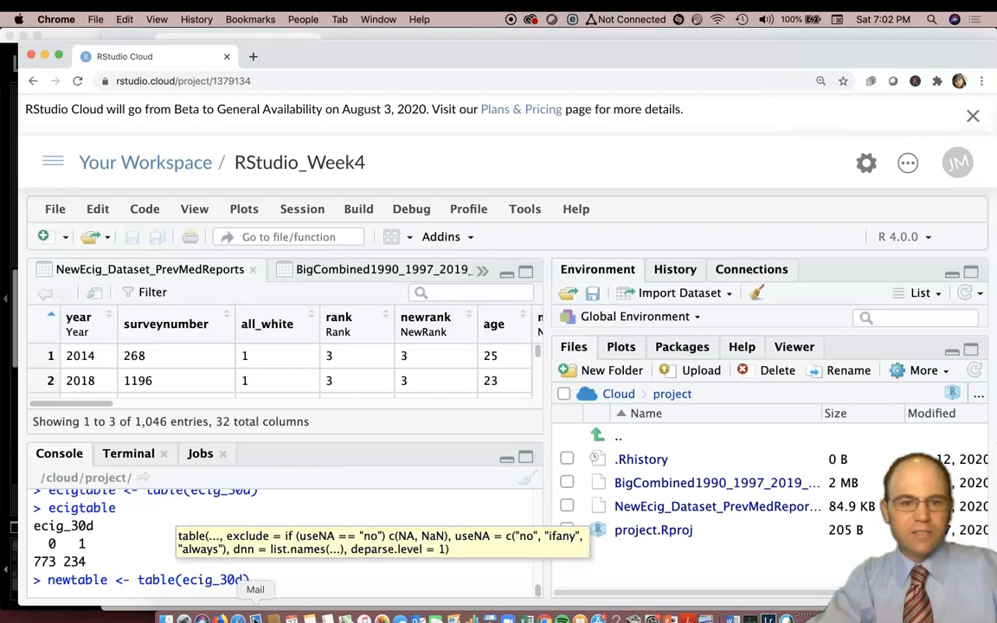
{"action": "type", "text": "year"}
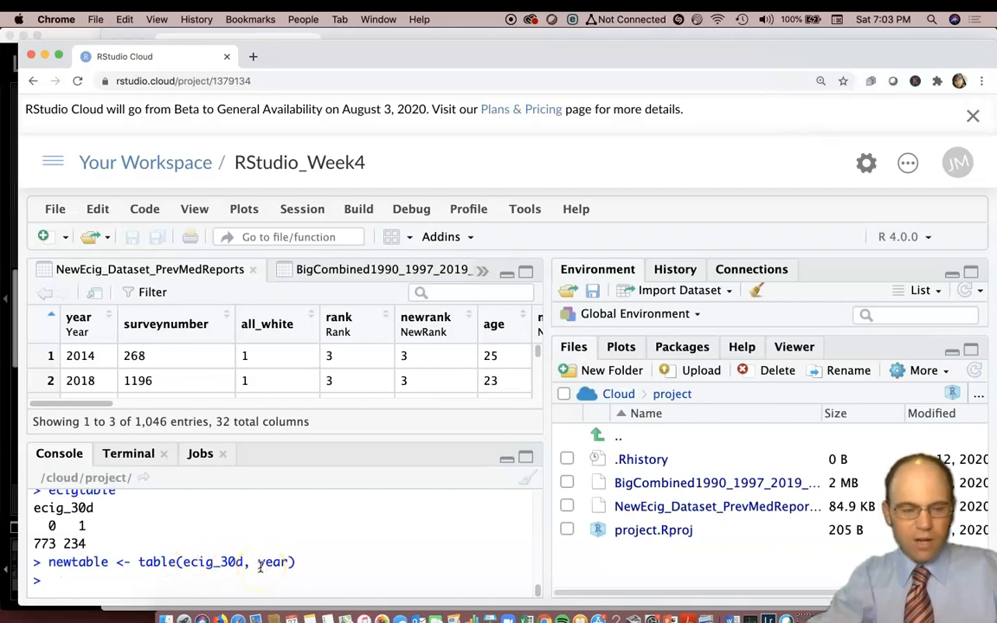
Print newtable, then rebuild it with exclude = NULL to show missing values.
{"action": "type", "text": "newtable"}
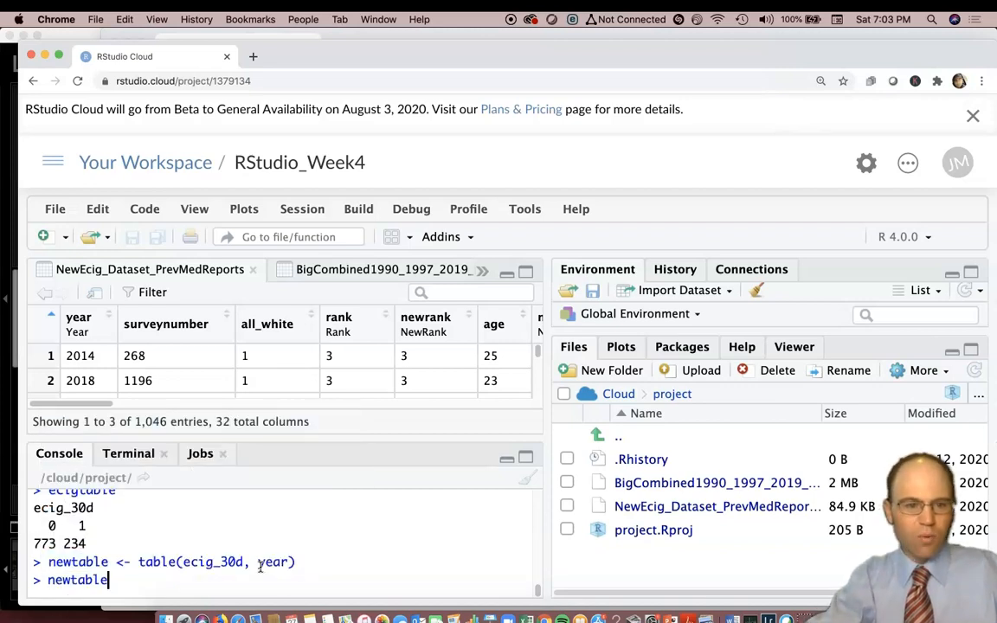
{"action": "key", "text": "Return"}
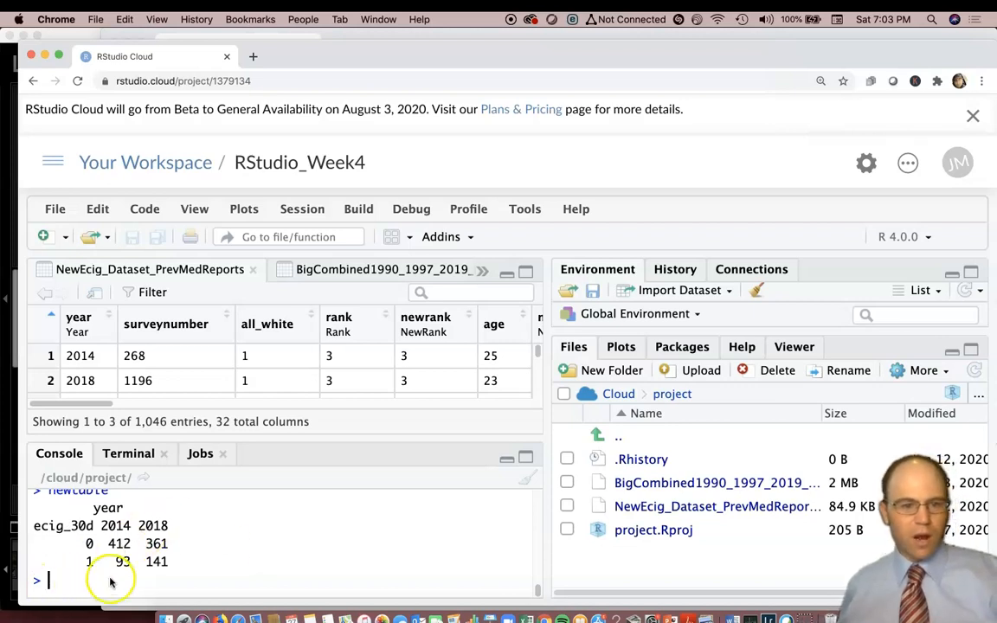
{"action": "mouse_move", "coordinate": [104, 544]}
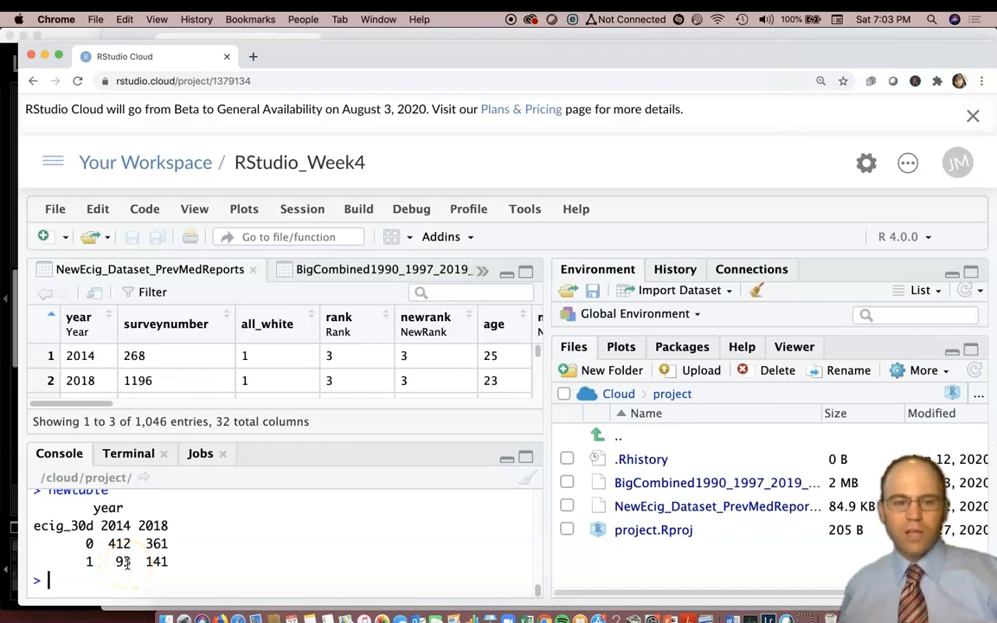
{"action": "type", "text": "newtable <- table(ecig_30d, year)"}
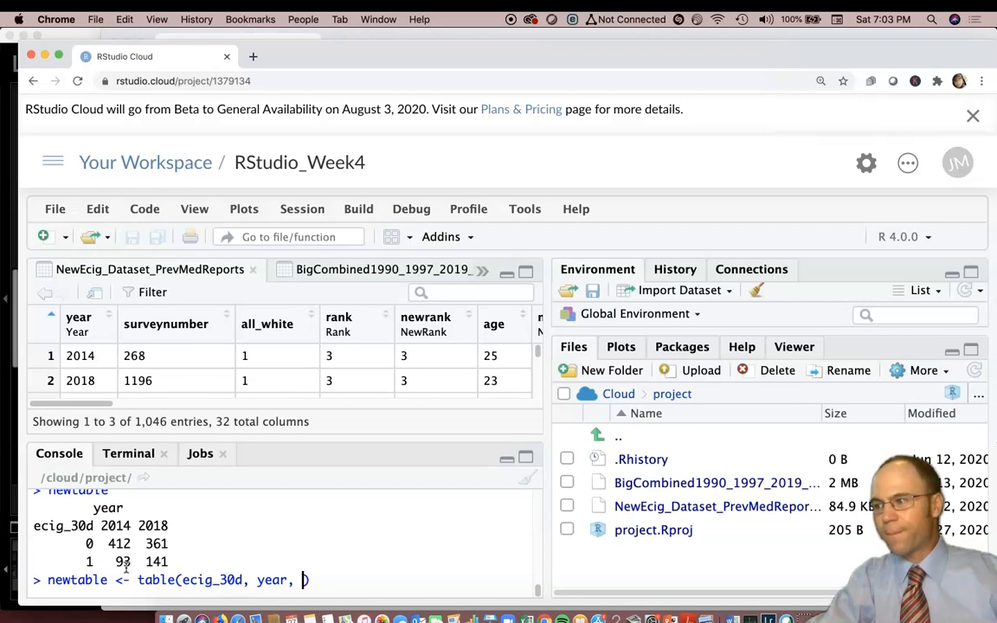
{"action": "type", "text": "exclude = NULL"}
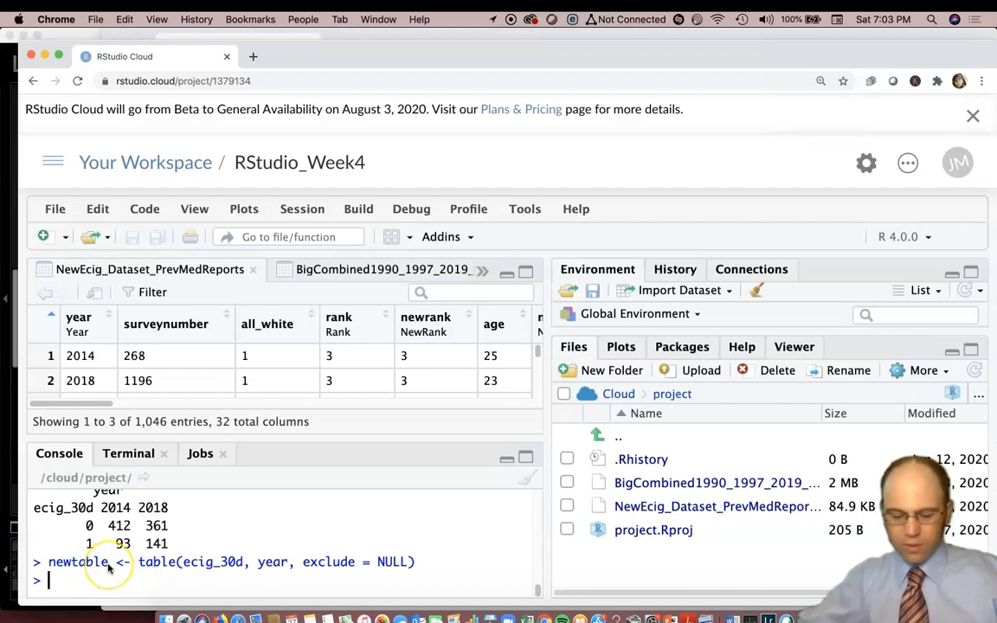
{"action": "key", "text": "Return"}
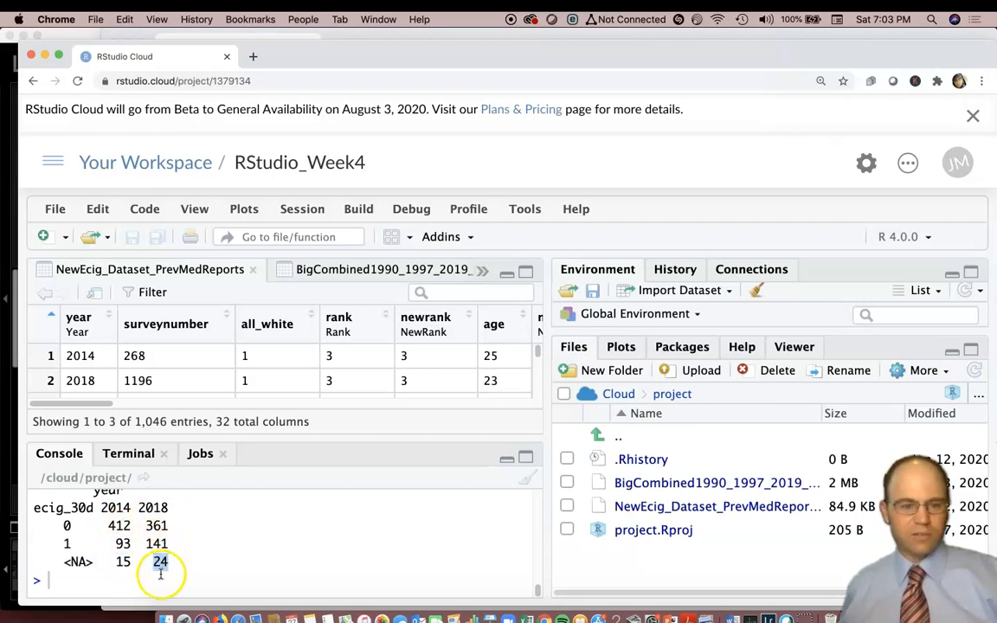
Rebuild newtable without exclude and print counts 412/361 and 93/141.
{"action": "type", "text": "newtable <- table(ecig_30d, year, exclude = NULL)"}
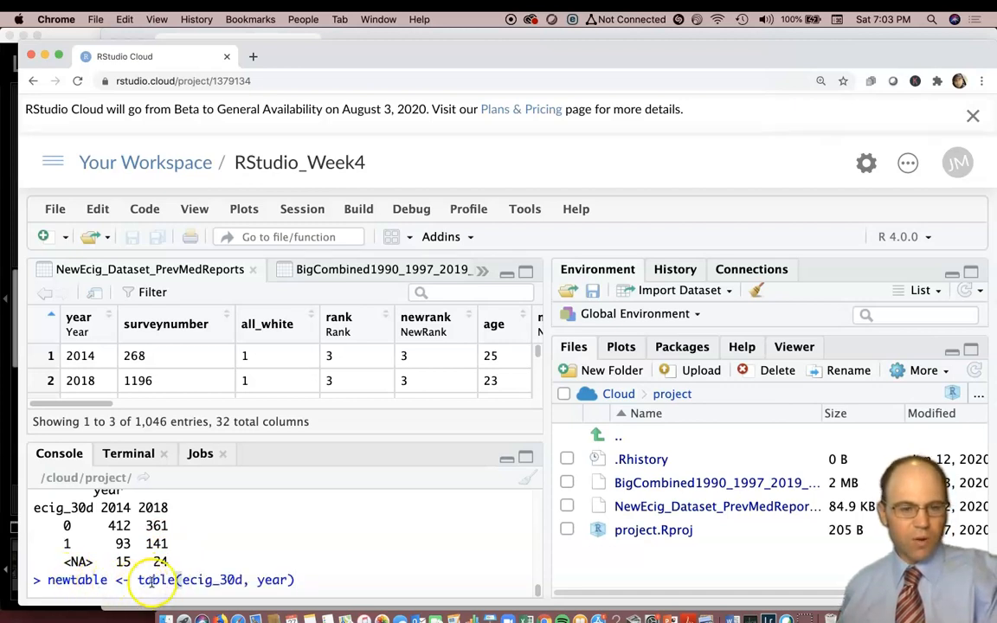
{"action": "key", "text": "Return"}
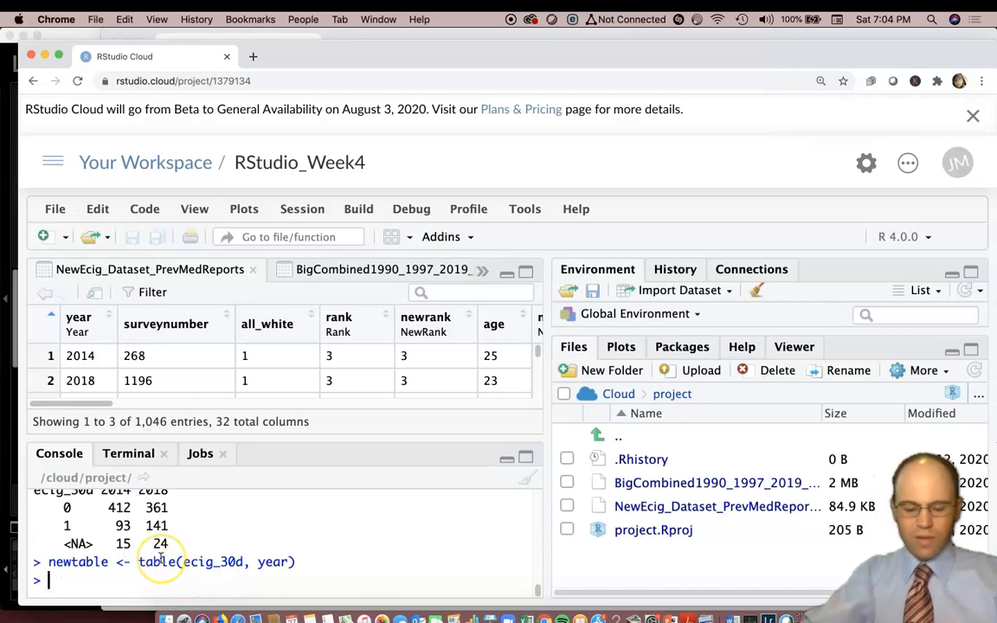
{"action": "type", "text": "newatabl"}
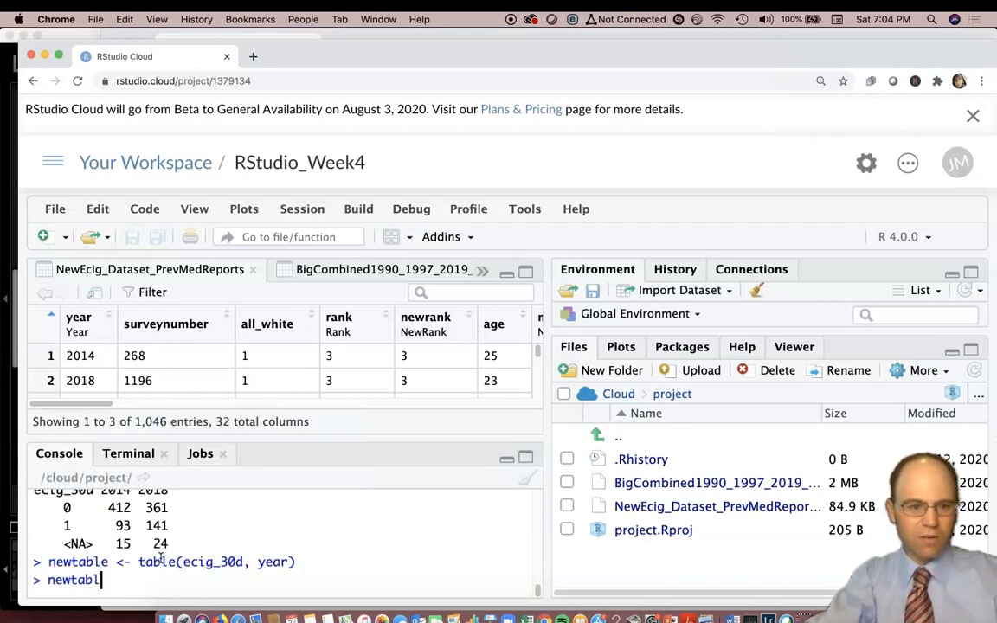
{"action": "key", "text": "Return"}
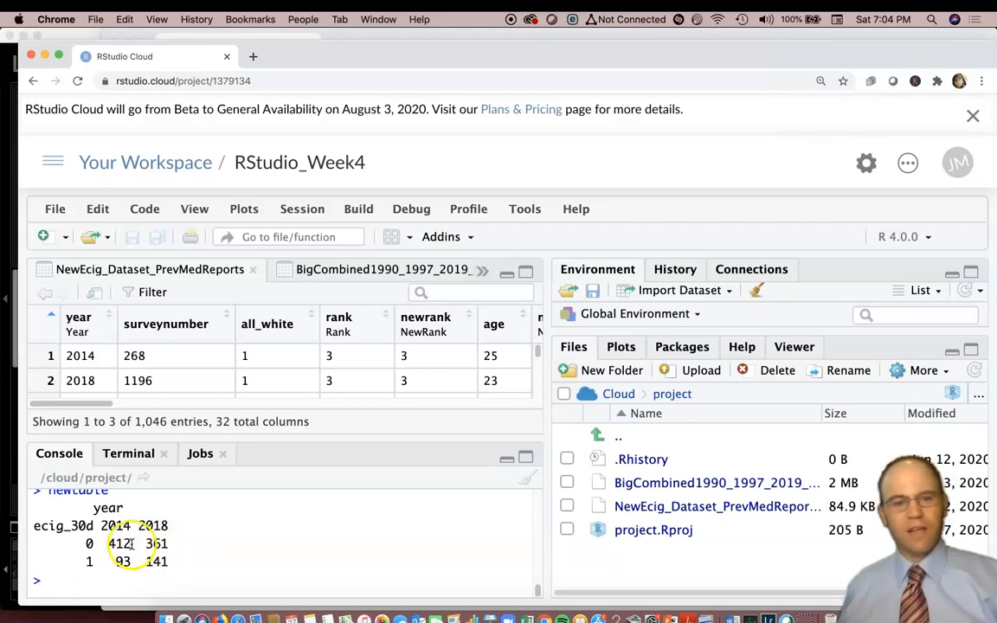
{"action": "mouse_move", "coordinate": [176, 562]}
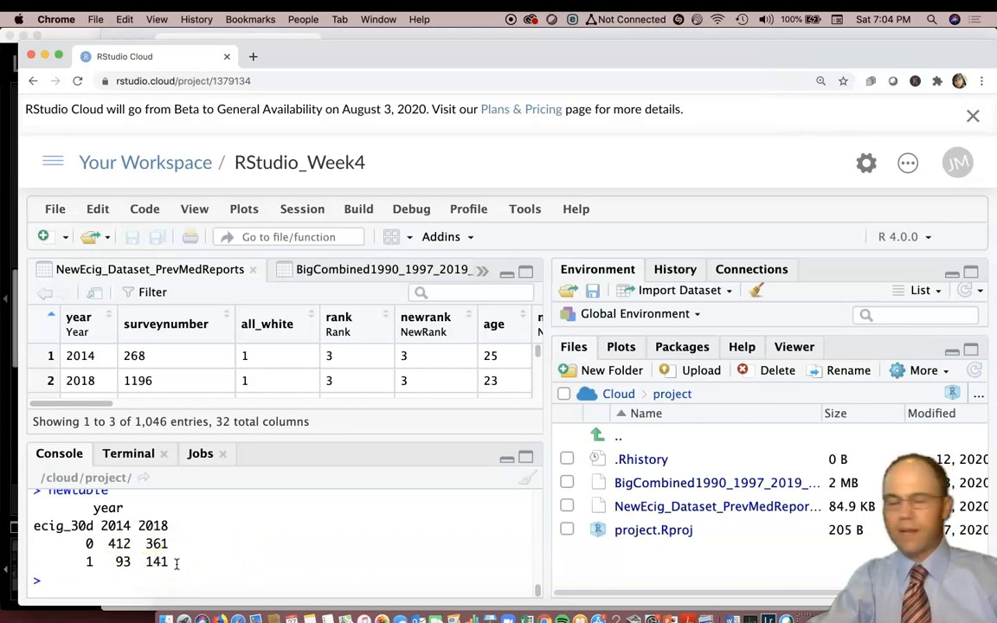
{"action": "type", "text": "prop"}
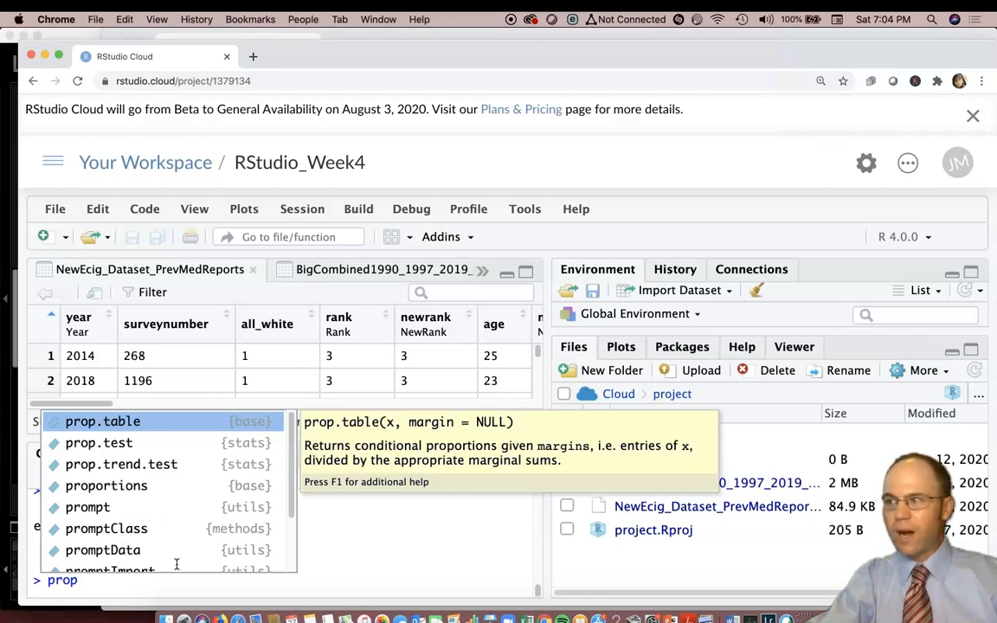
Run prop.table(newtable) for grand-total proportions (0.409, 0.358; 0.092, 0.140).
{"action": "type", "text": ".table"}
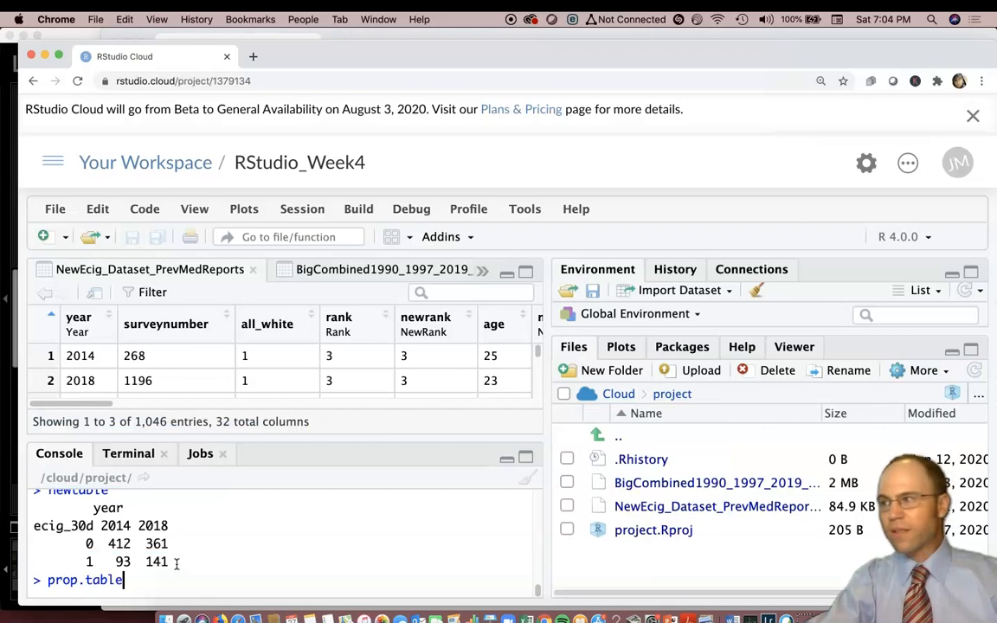
{"action": "type", "text": "("}
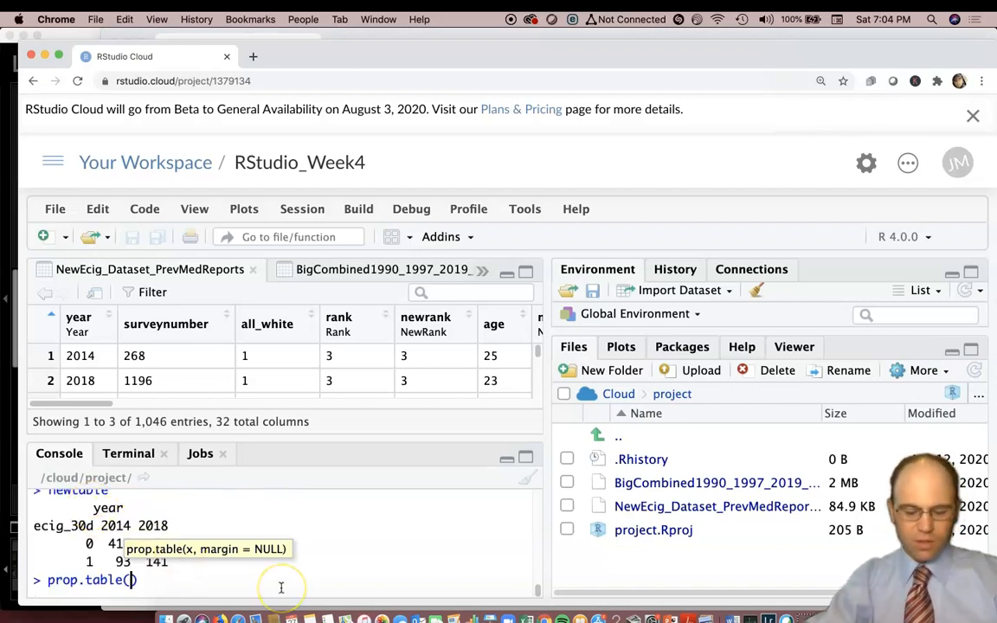
{"action": "type", "text": "newtable"}
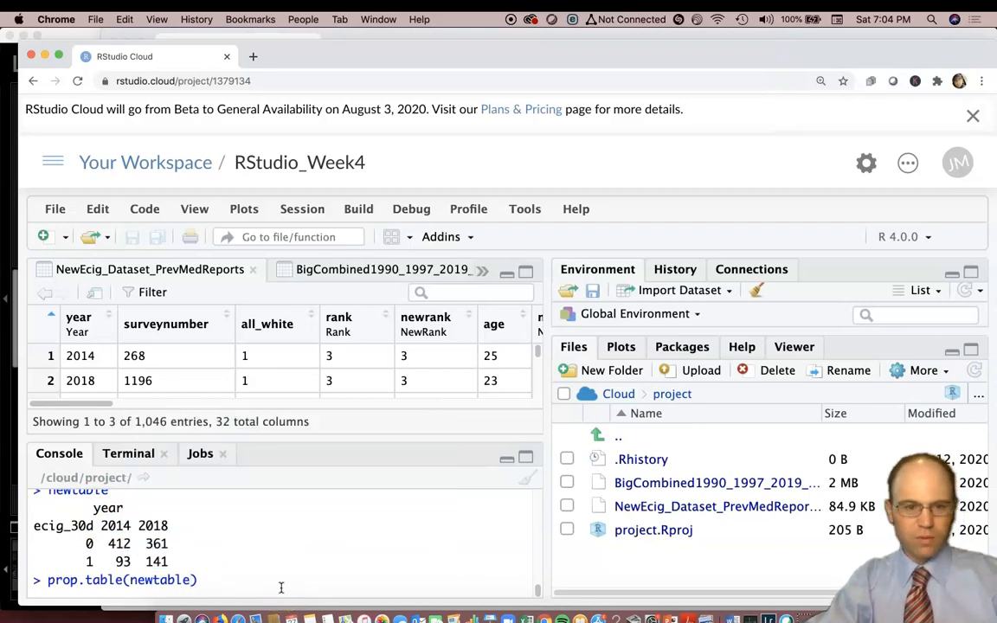
{"action": "key", "text": "Return"}
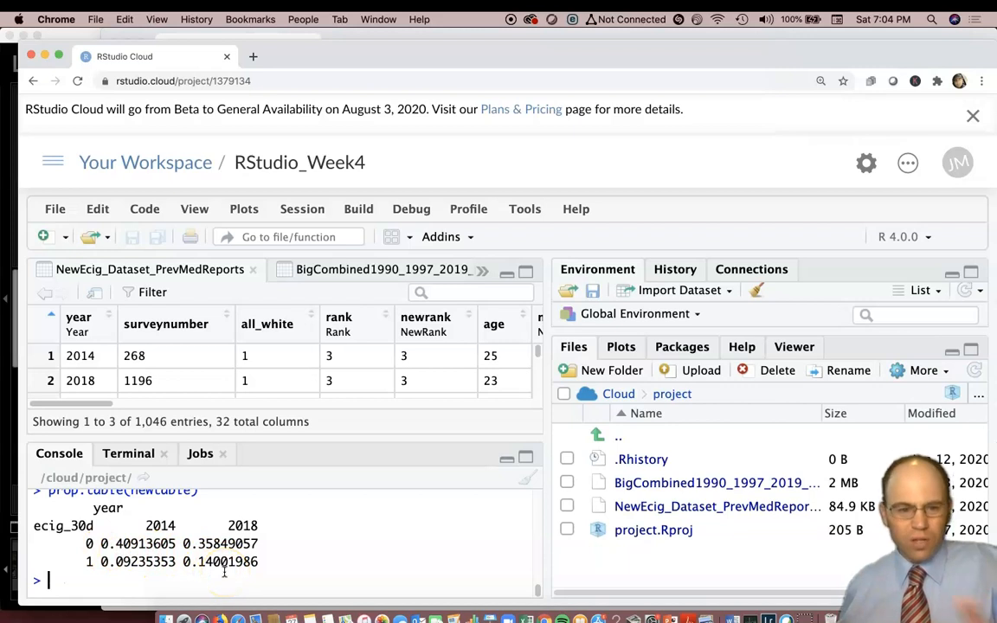
{"action": "type", "text": "prop.table(newtable)"}
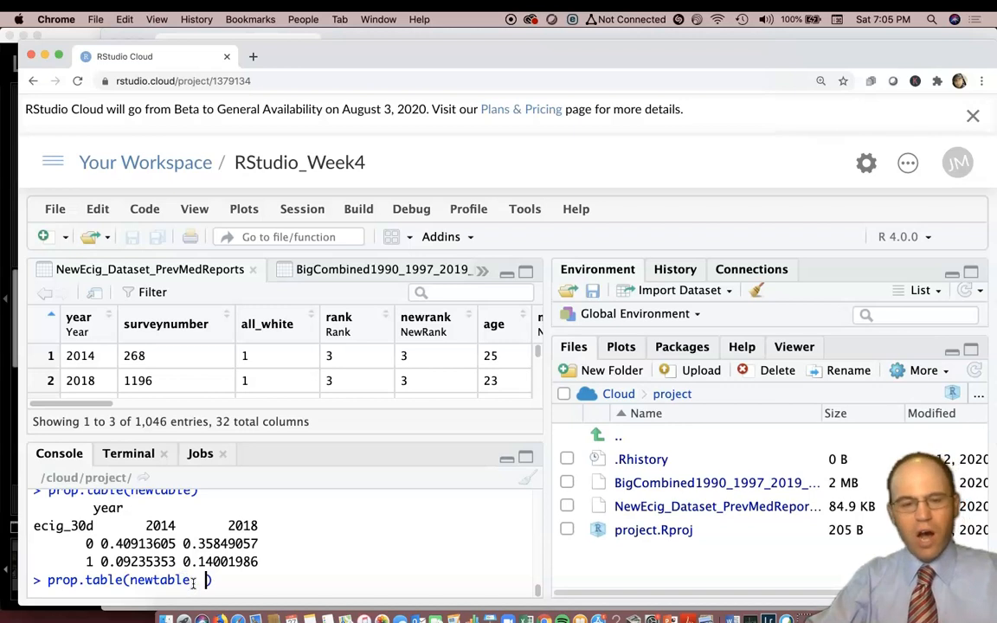
Run prop.table(newtable, 1) for row proportions 0.533/0.467 and 0.397/0.603.
{"action": "type", "text": "1"}
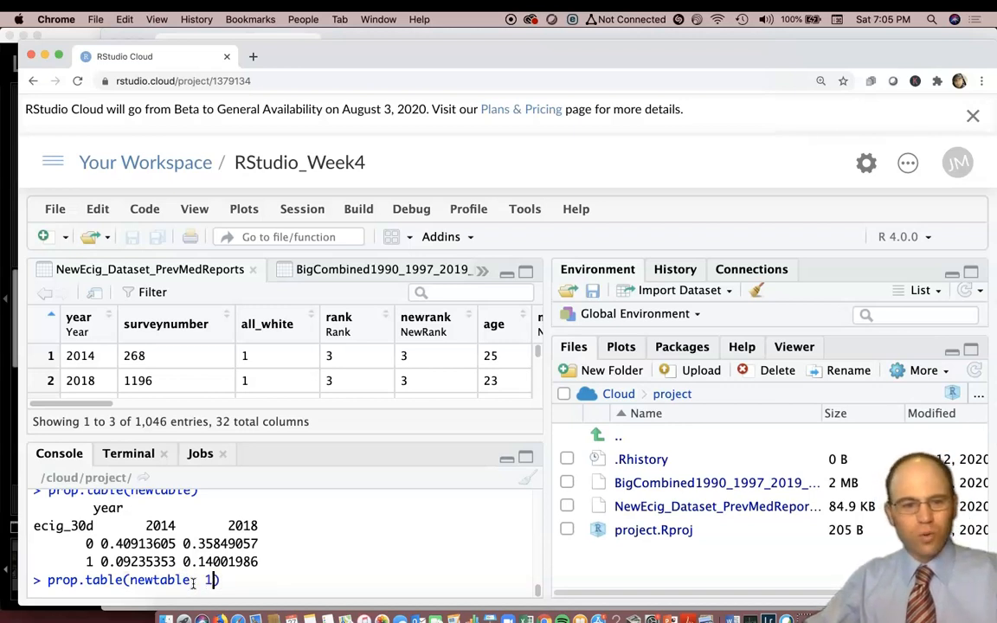
{"action": "key", "text": "Return"}
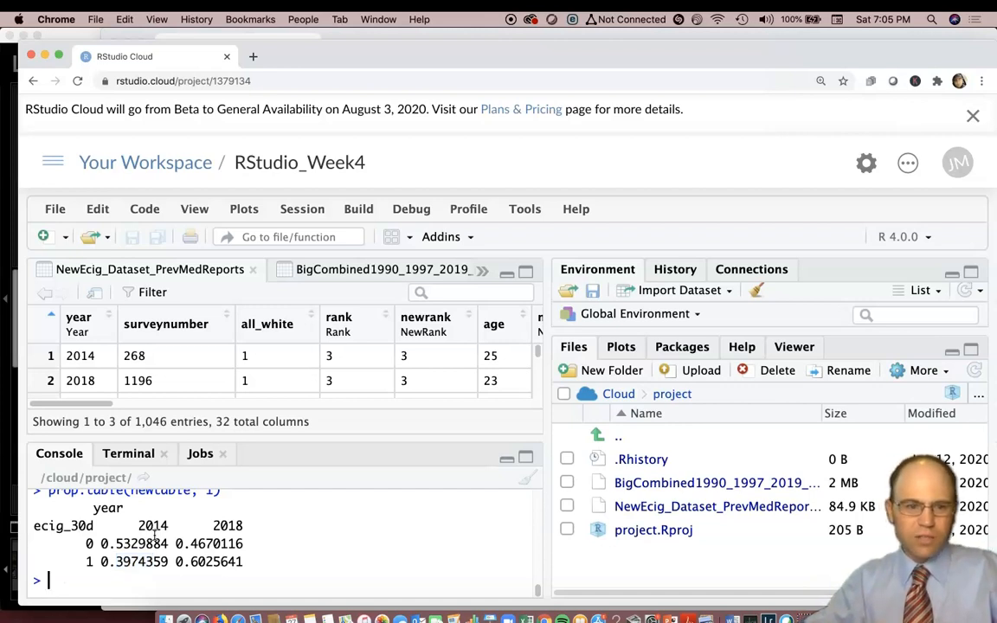
Run prop.table(newtable, 2) and highlight user proportions 0.184 (2014) and 0.281 (2018).
{"action": "type", "text": "prop.table(newtable, 2)"}
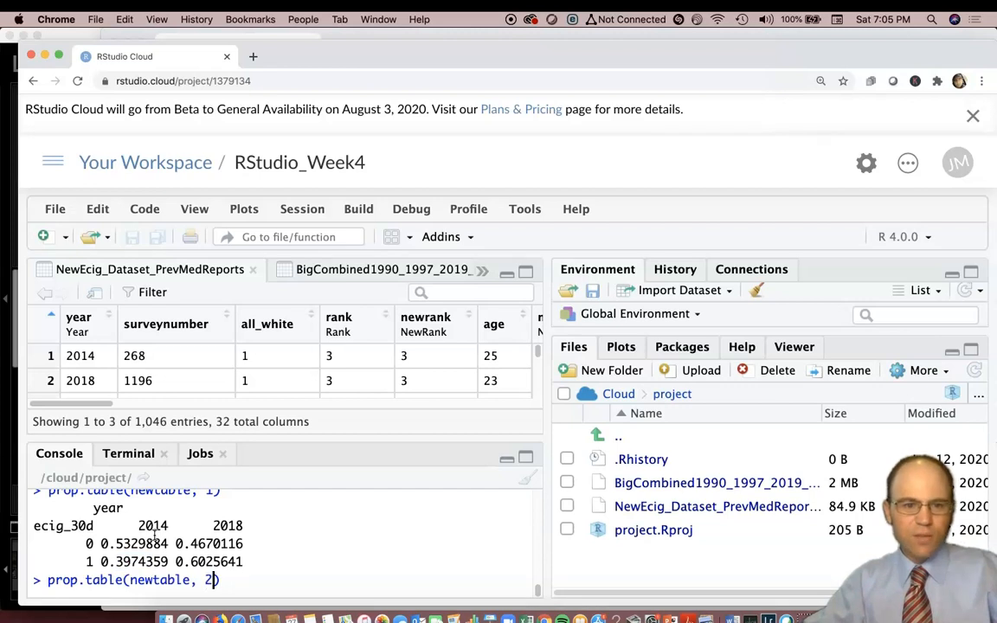
{"action": "key", "text": "Return"}
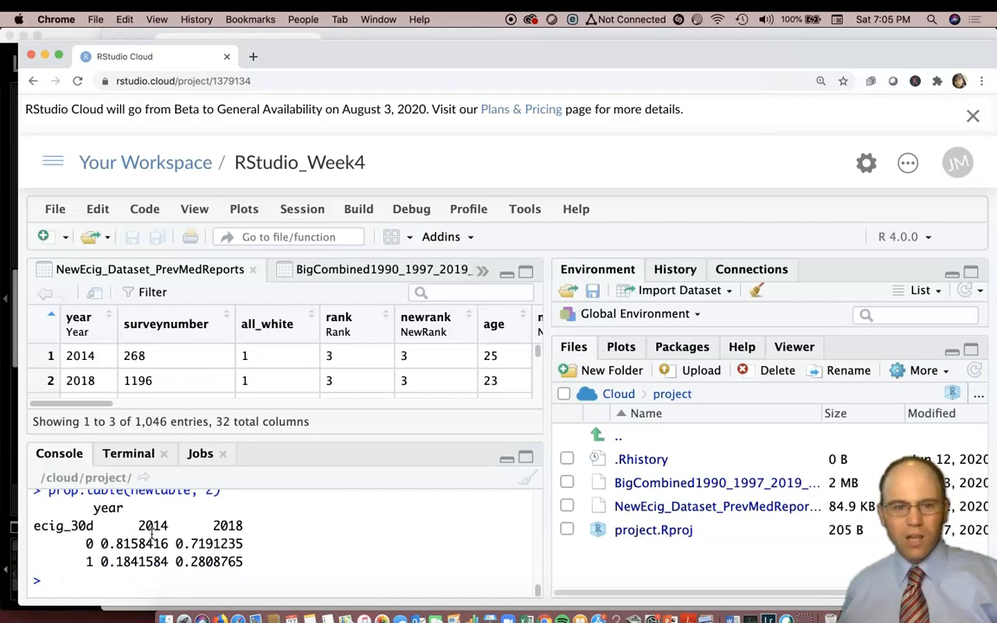
{"action": "double_click", "coordinate": [154, 525]}
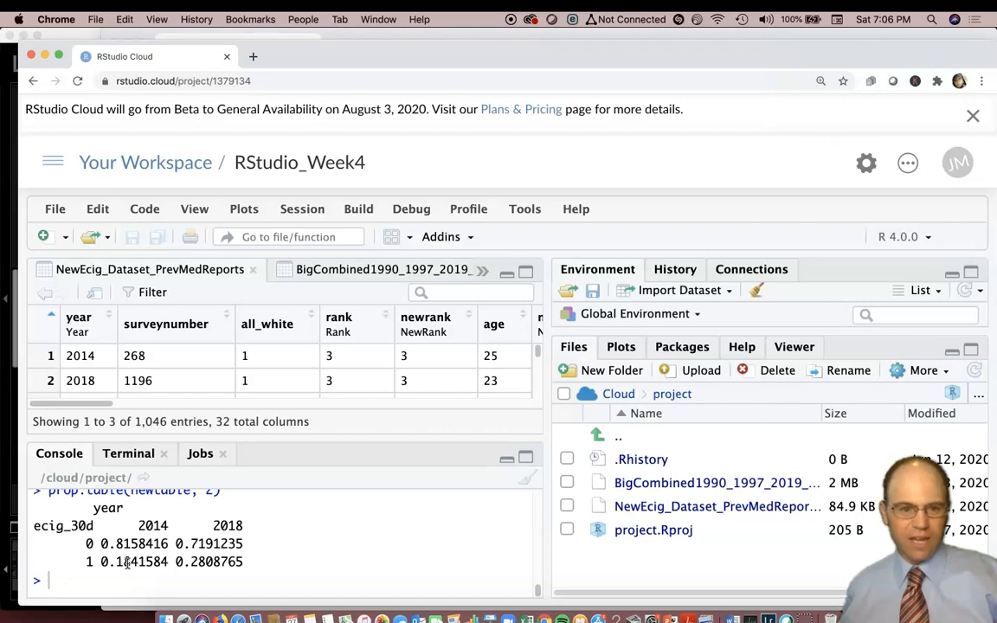
{"action": "double_click", "coordinate": [228, 526]}
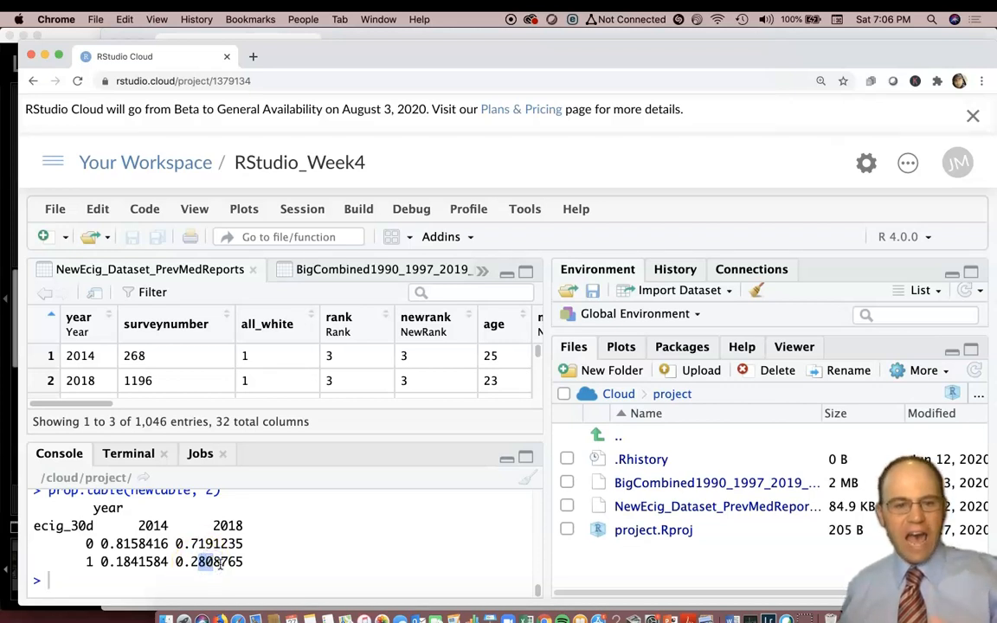
{"action": "mouse_move", "coordinate": [182, 562]}
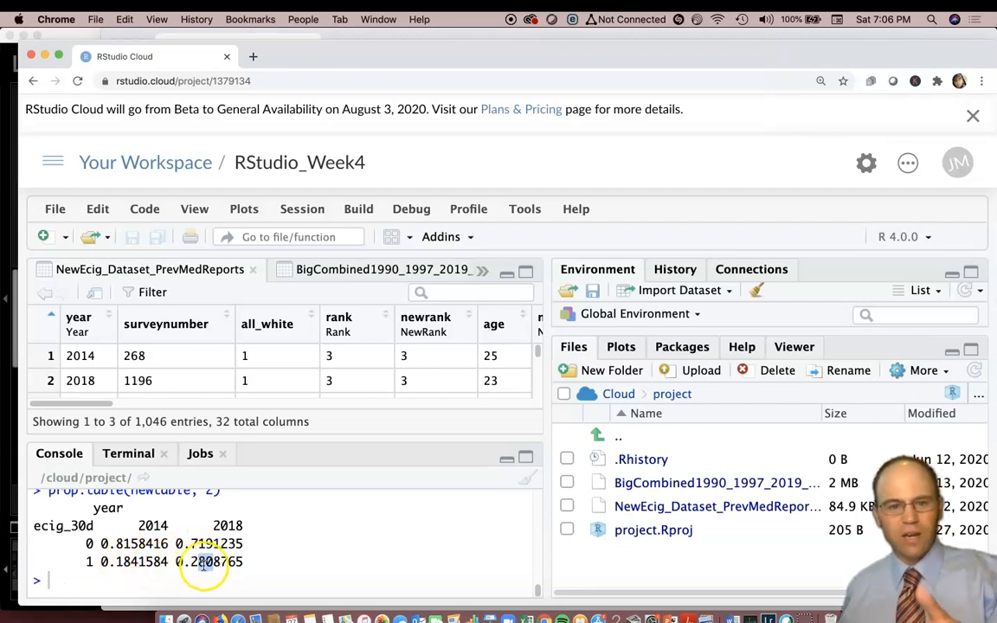
{"action": "mouse_move", "coordinate": [277, 554]}
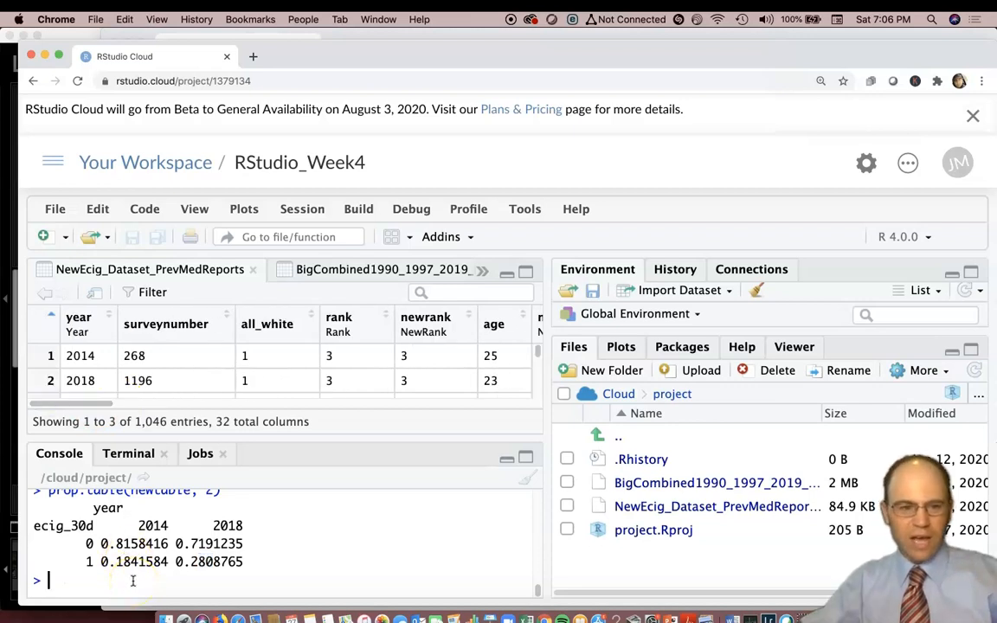
{"action": "type", "text": "ta"}
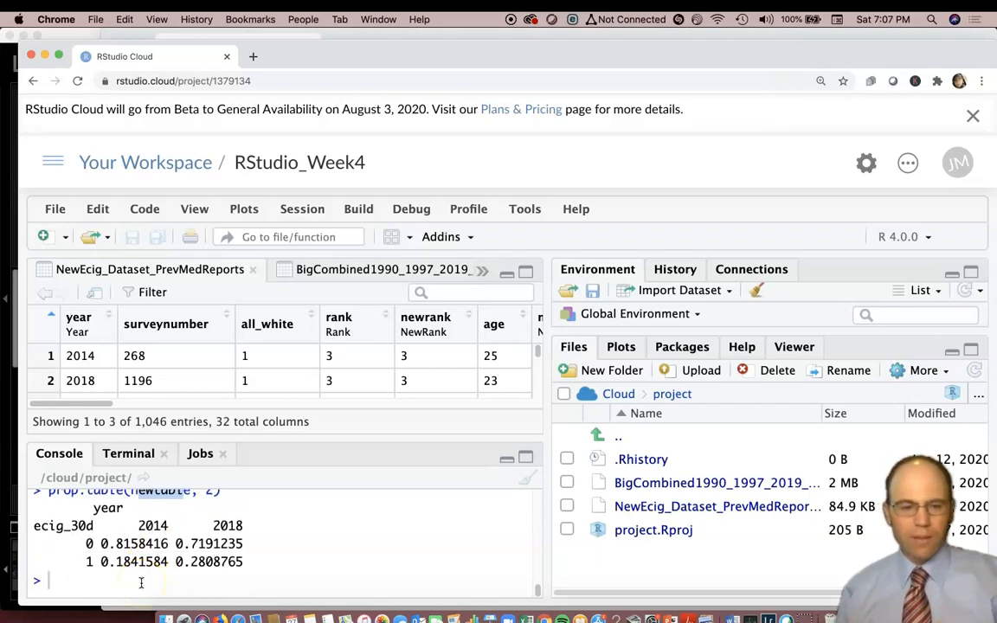
Save the ecig_30d by year crosstab as ecigtablebyyear.
{"action": "type", "text": "ecigtablebyyear <-"}
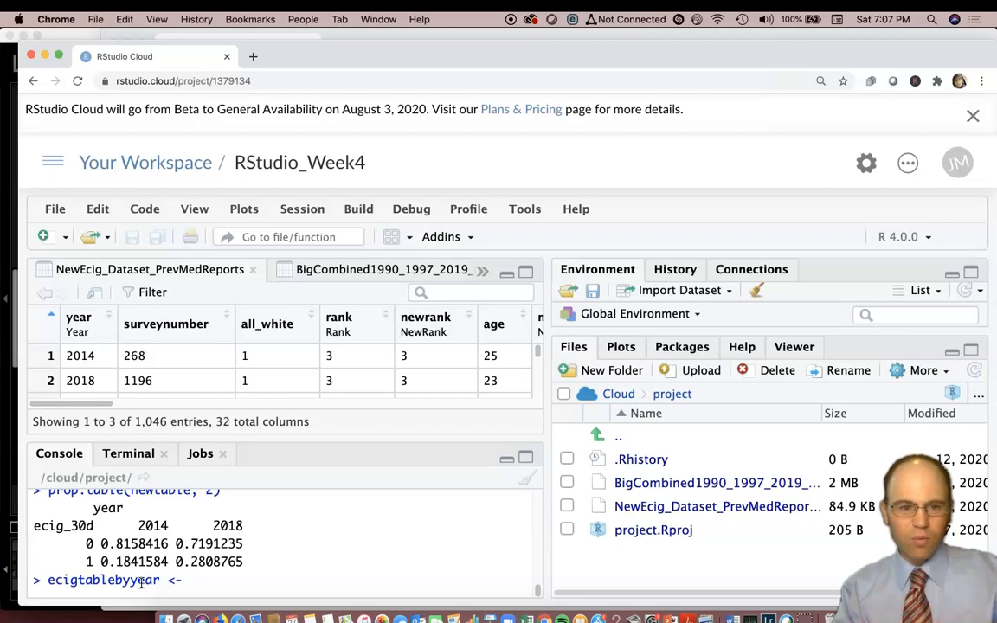
{"action": "type", "text": "table("}
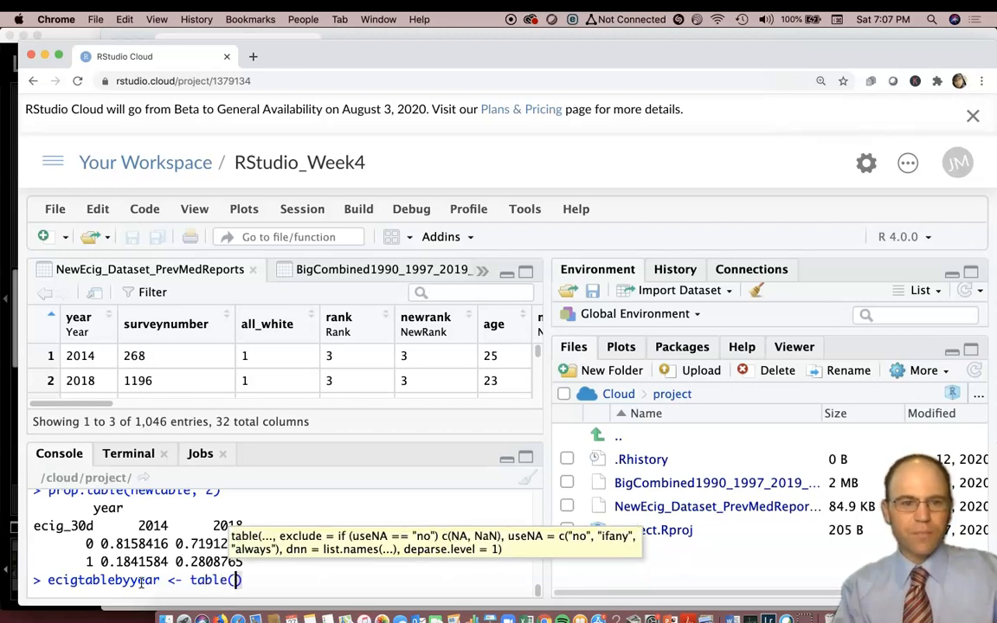
{"action": "type", "text": "ecig_30d, year"}
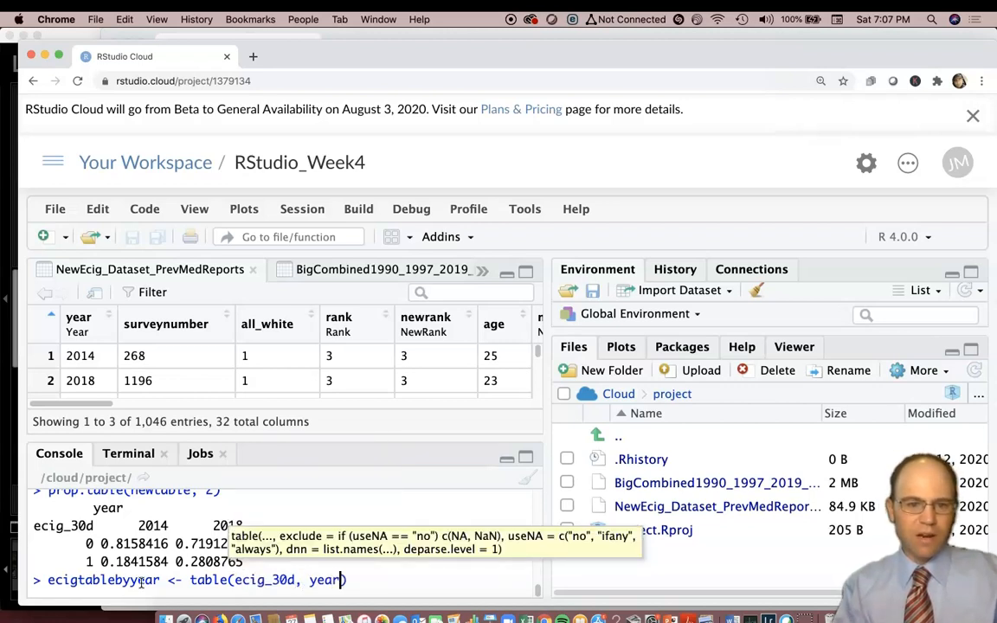
{"action": "key", "text": "Return"}
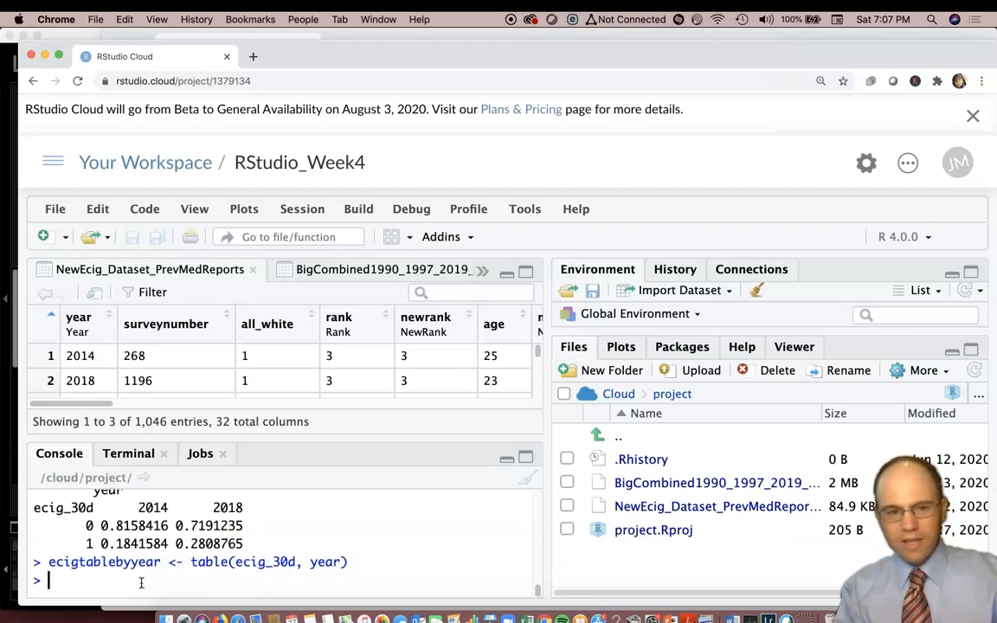
Print ecigtablebyyear, showing counts 412, 361, 93 and 141.
{"action": "type", "text": "e"}
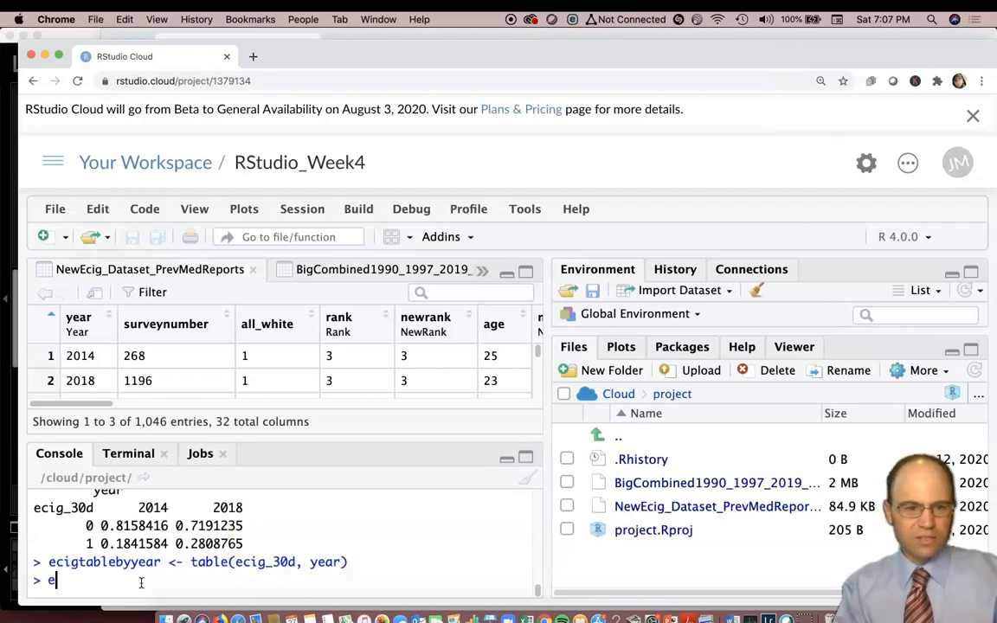
{"action": "type", "text": "cg"}
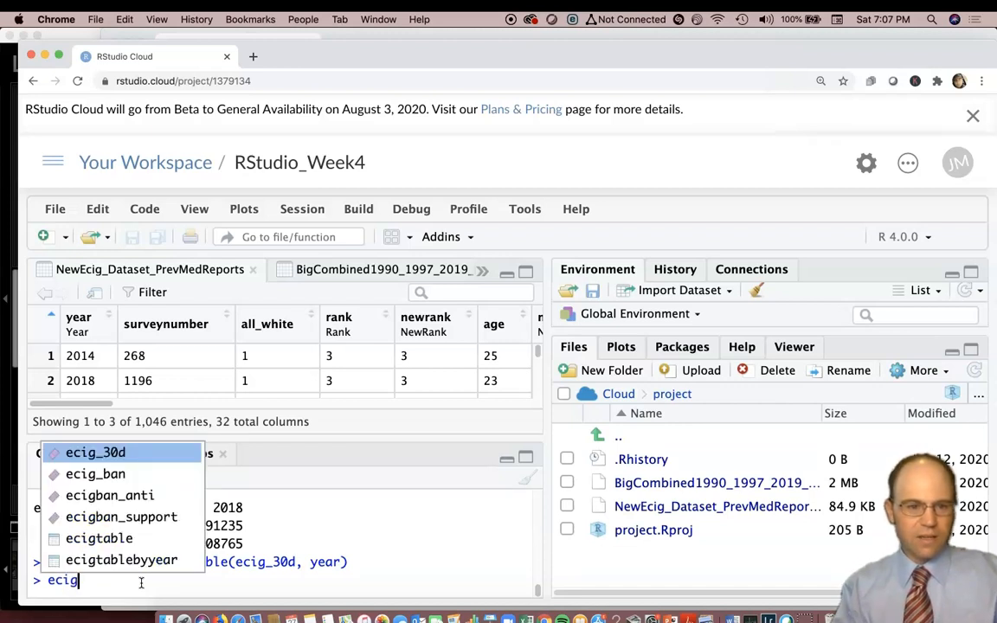
{"action": "key", "text": "Return"}
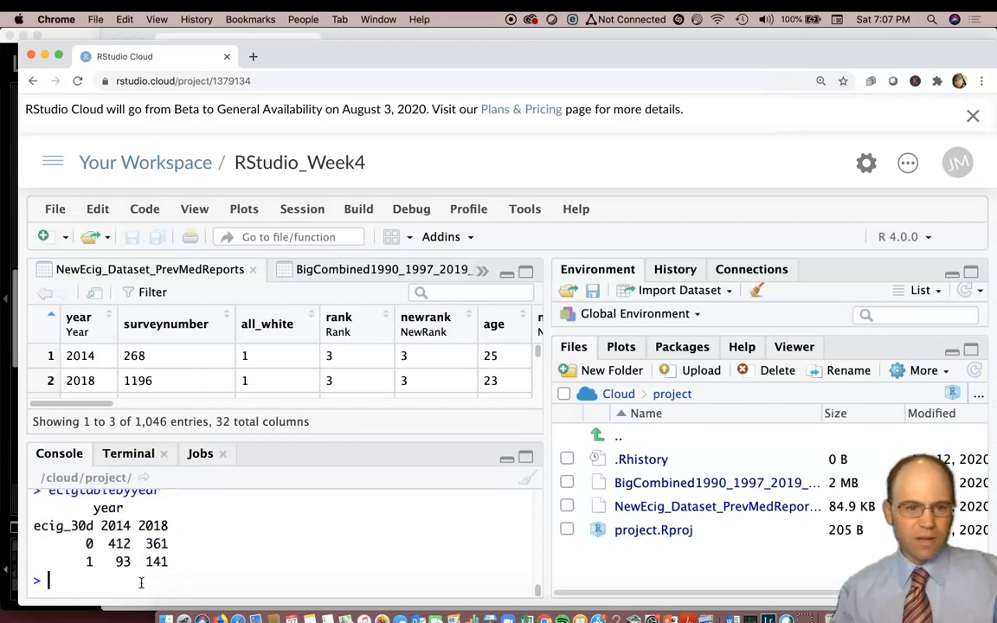
{"action": "type", "text": "ecigtablebyyear"}
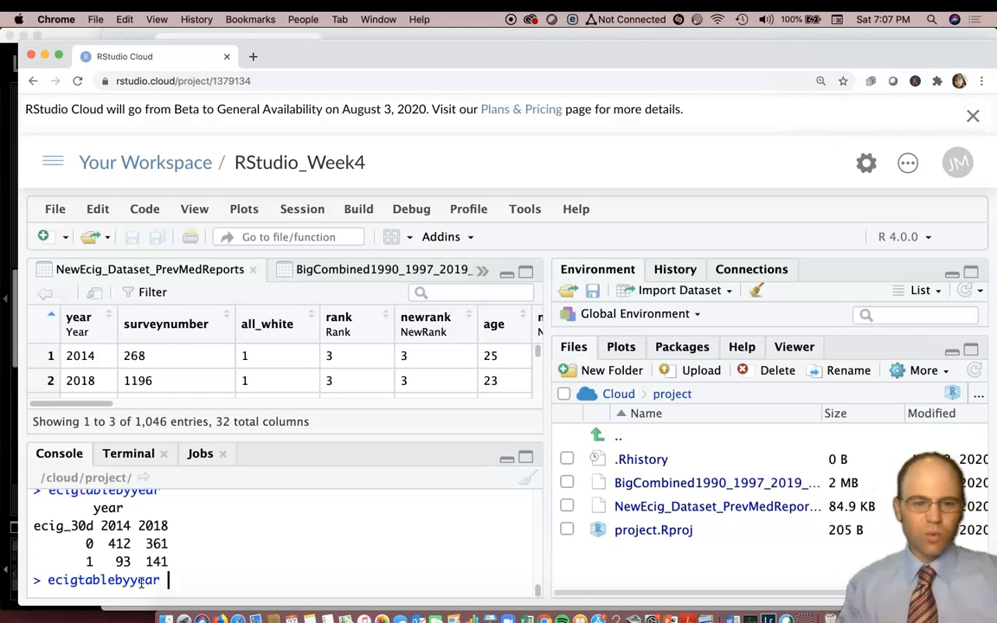
Run prop.table(ecigtablebyyear, 2): 0.816/0.184 for 2014, 0.719/0.281 for 2018.
{"action": "type", "text": "prop.table("}
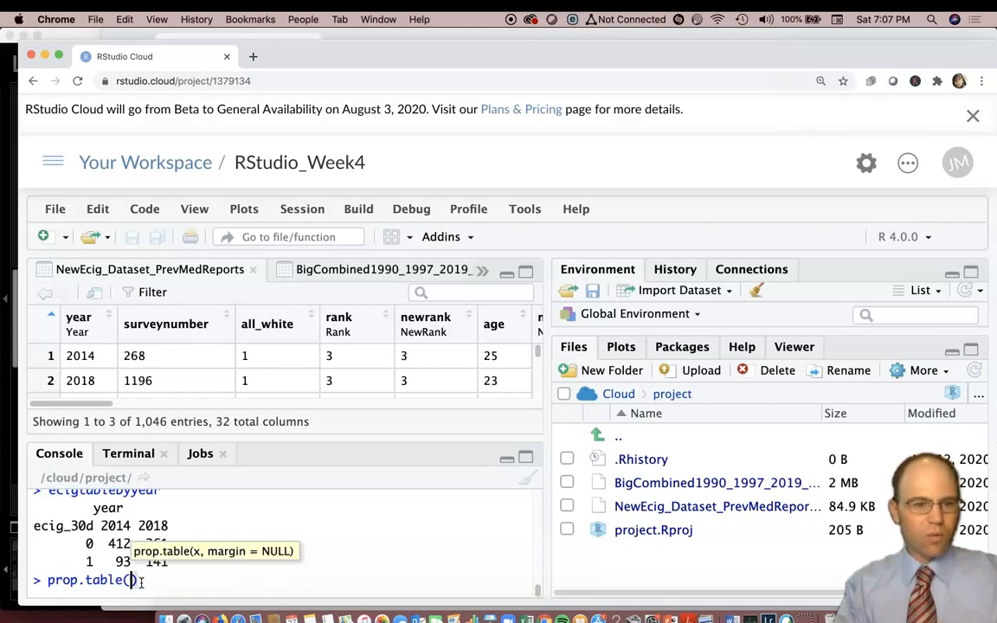
{"action": "type", "text": "ecigtablebyyear"}
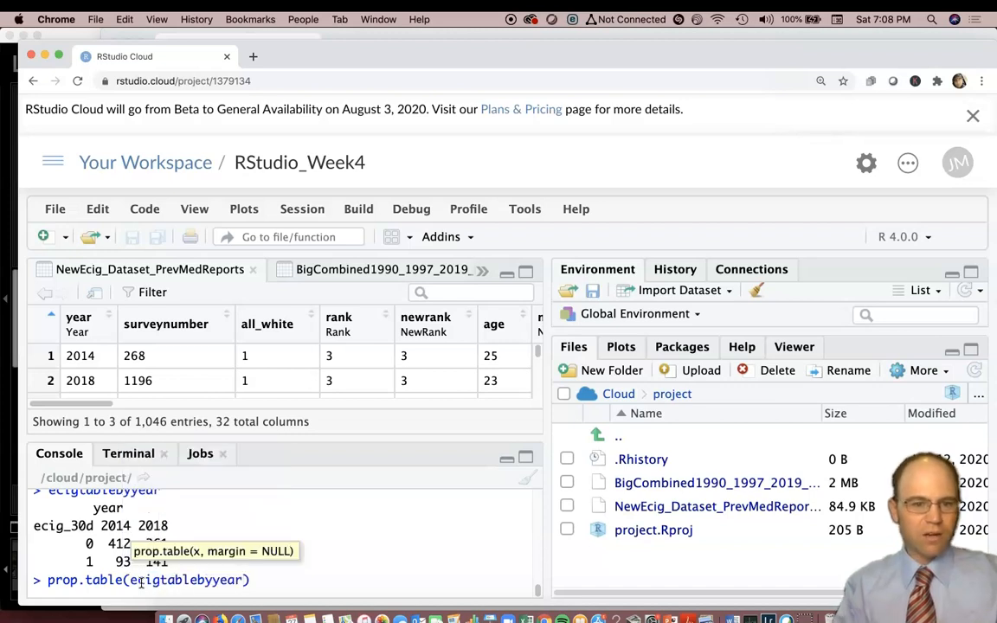
{"action": "type", "text": "2"}
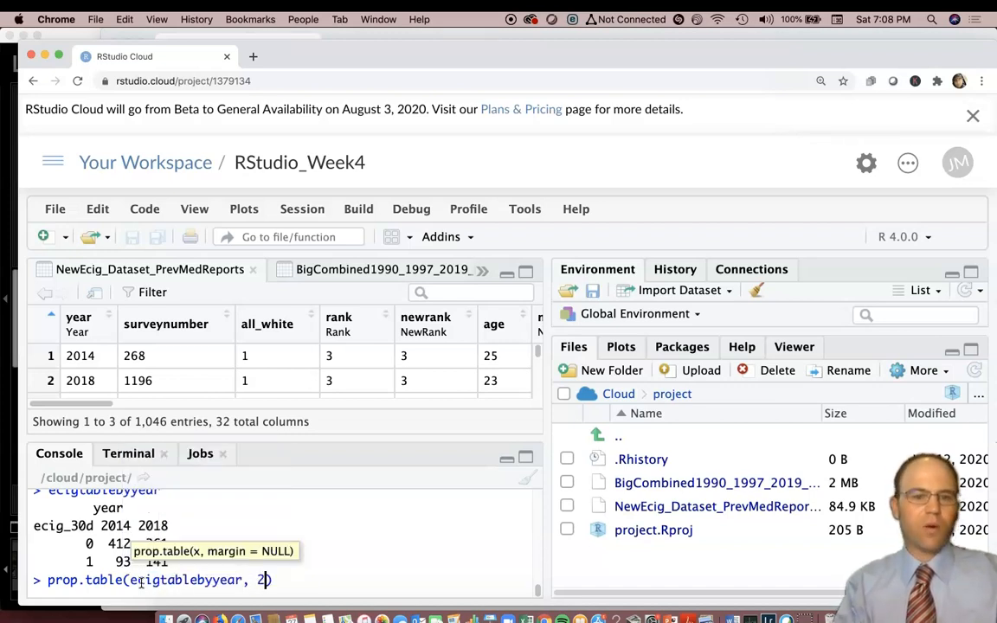
{"action": "key", "text": "Return"}
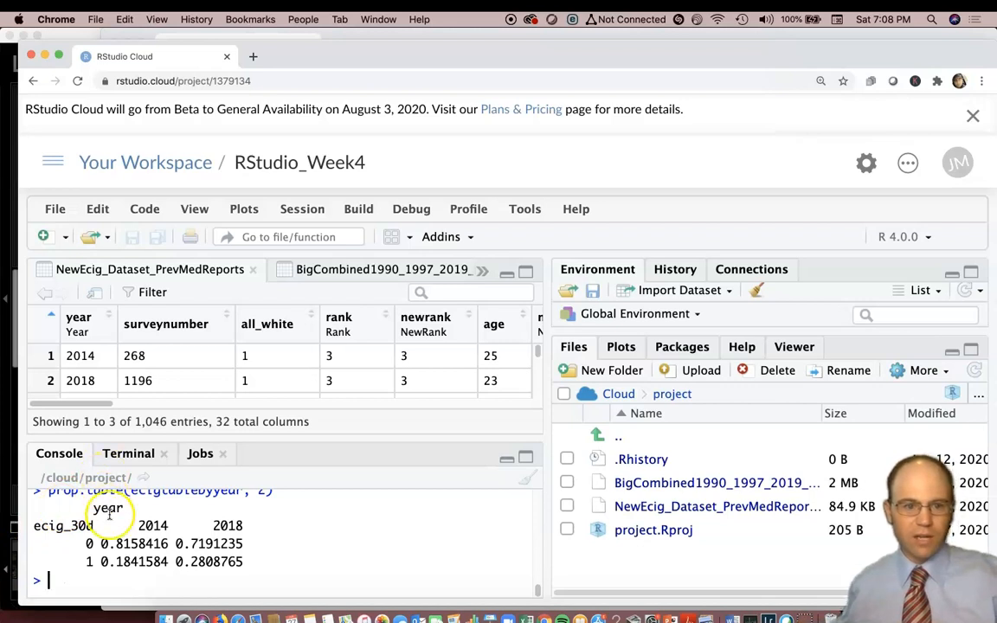
{"action": "mouse_move", "coordinate": [38, 578]}
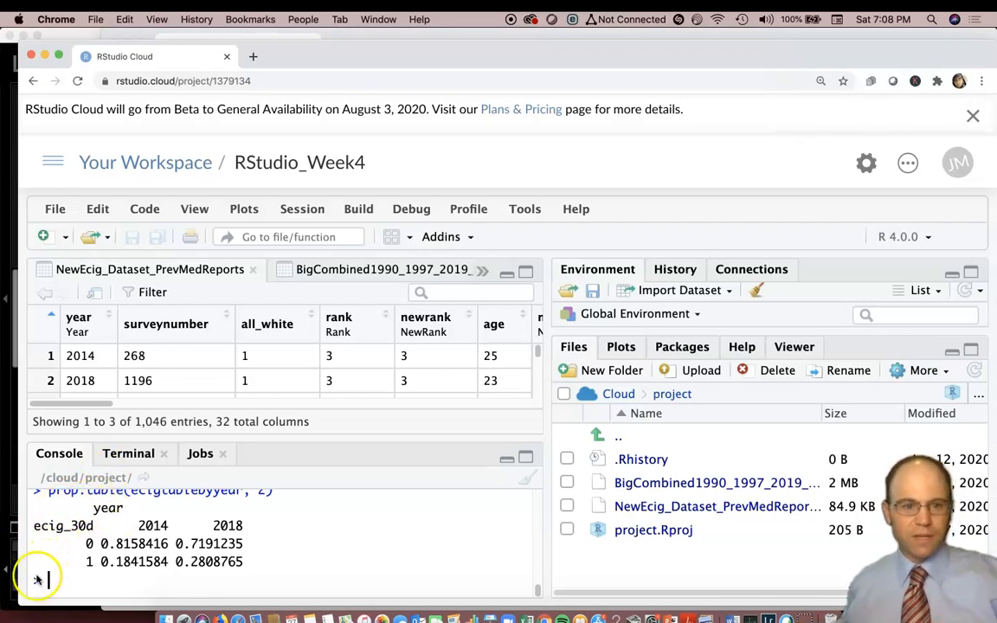